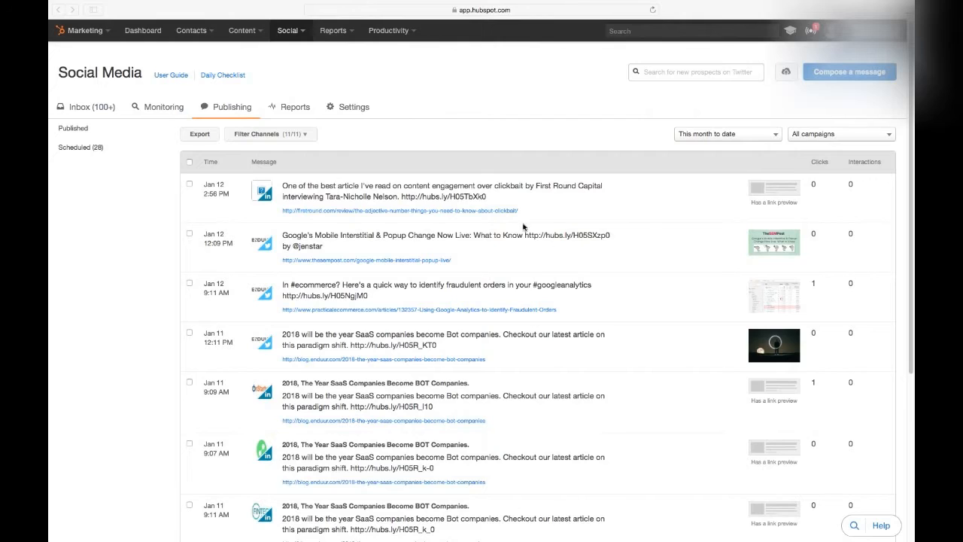
pyautogui.moveTo(532, 102)
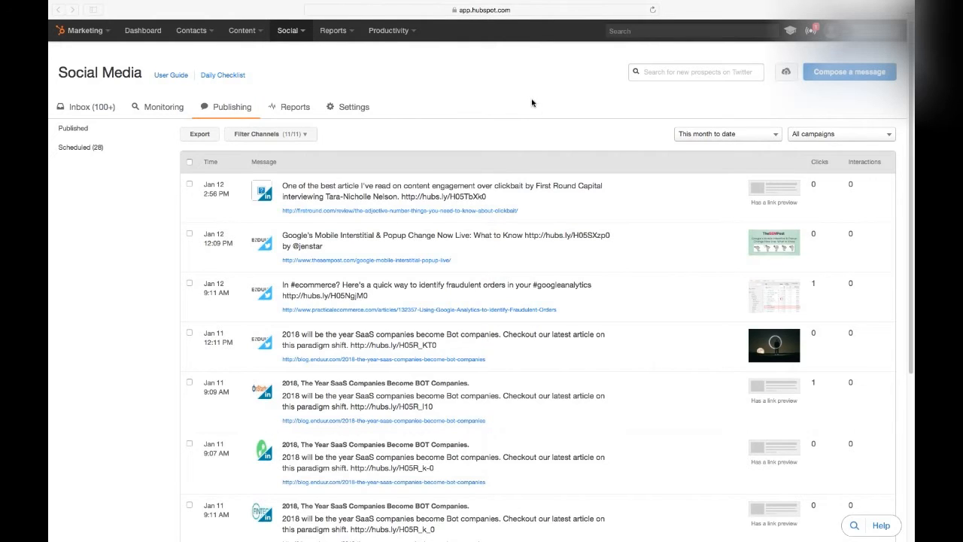
pyautogui.moveTo(572, 104)
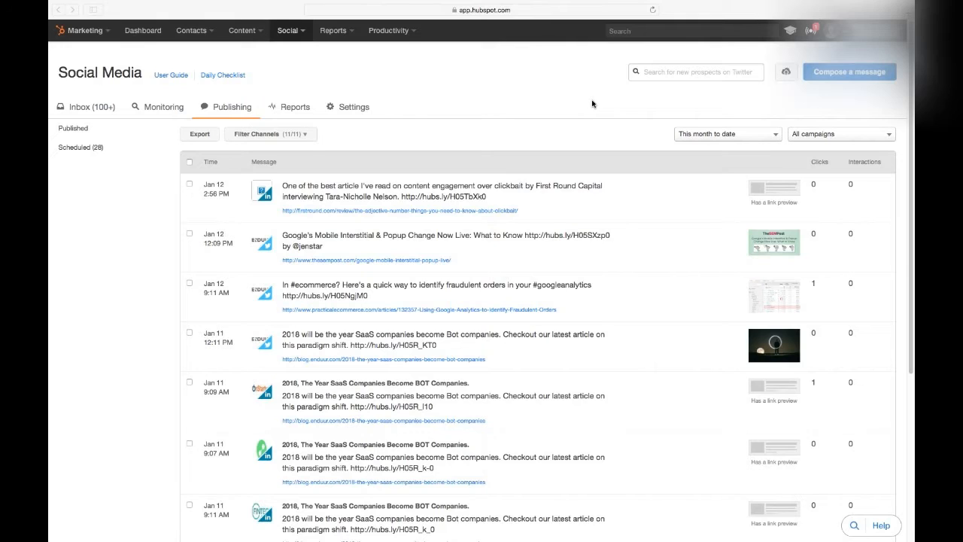
pyautogui.moveTo(827, 81)
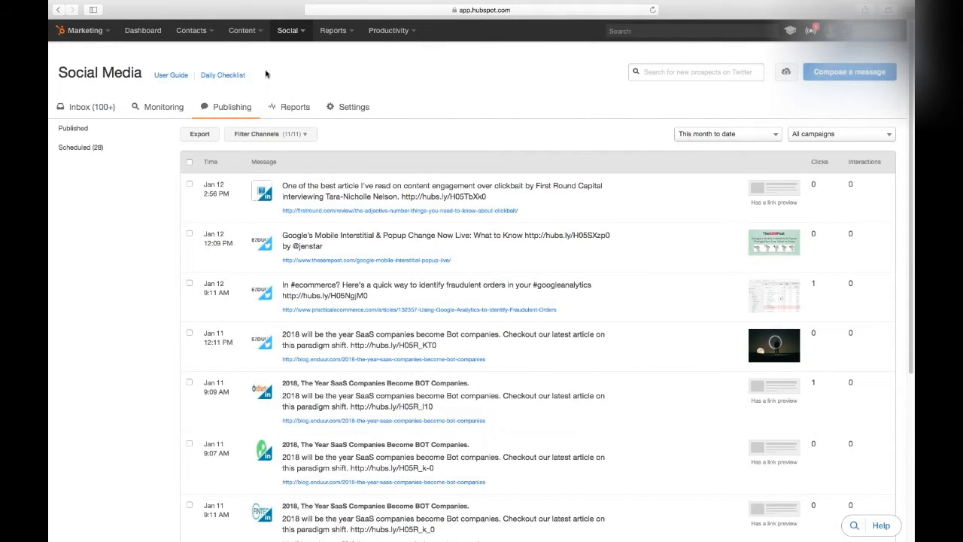
# Stay in the Marketing hub and open a blank Enduur tweet composer scheduled for tomorrow.
pyautogui.click(82, 30)
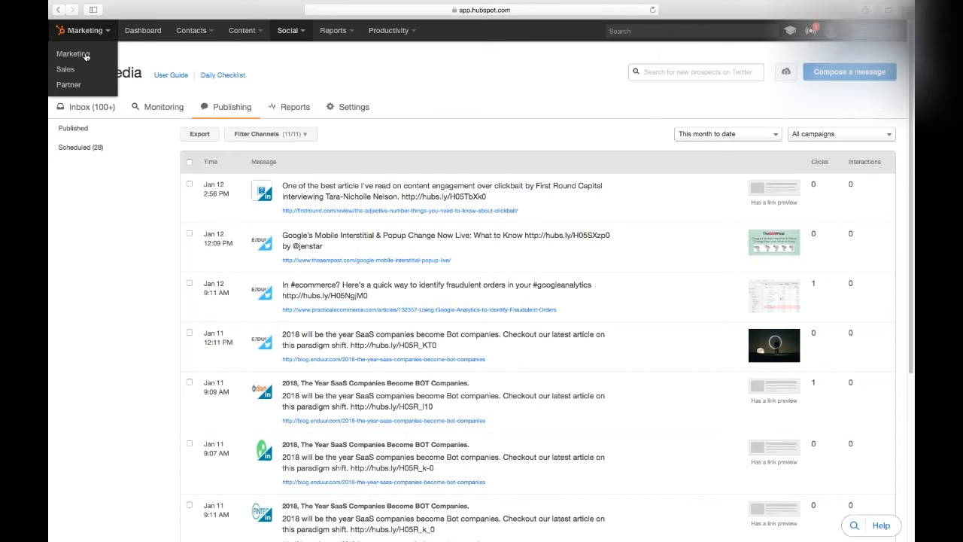
pyautogui.click(289, 30)
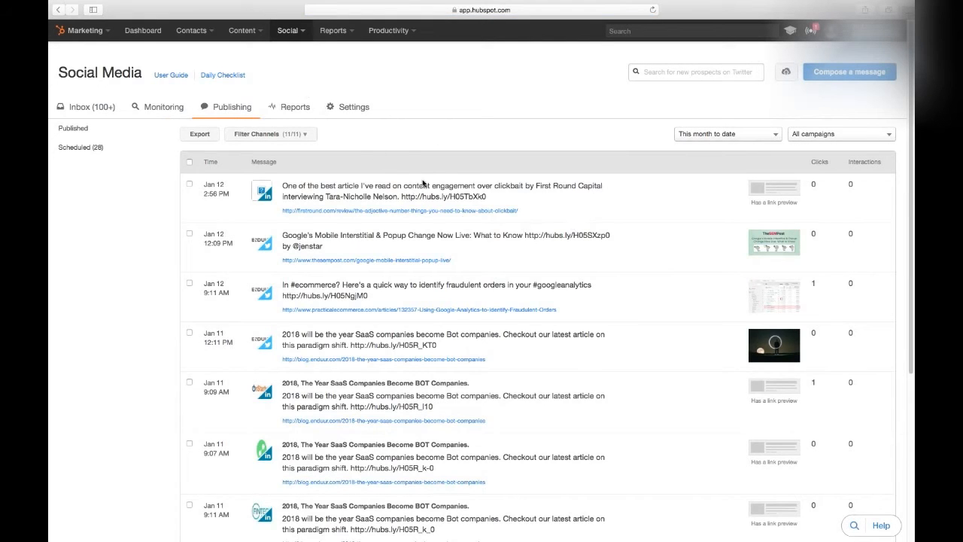
pyautogui.moveTo(165, 112)
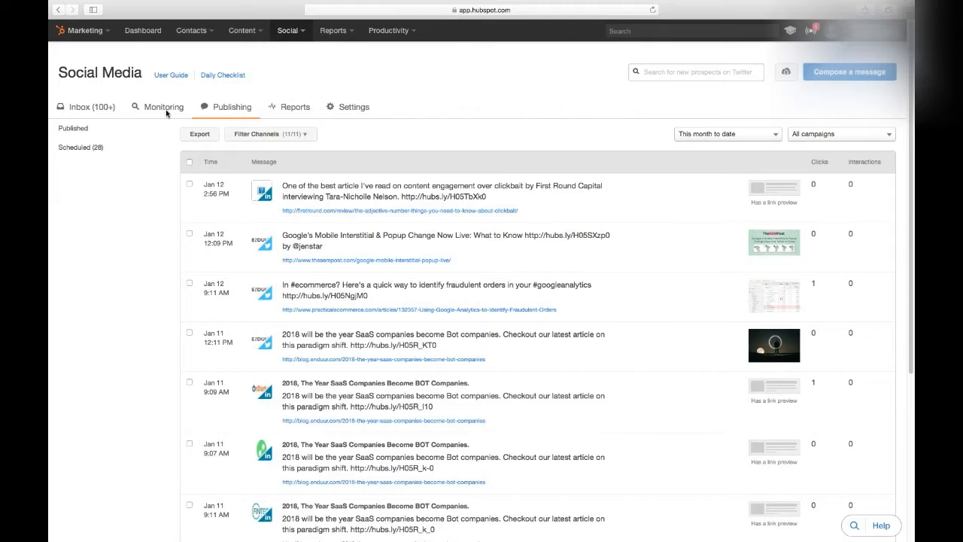
pyautogui.moveTo(283, 113)
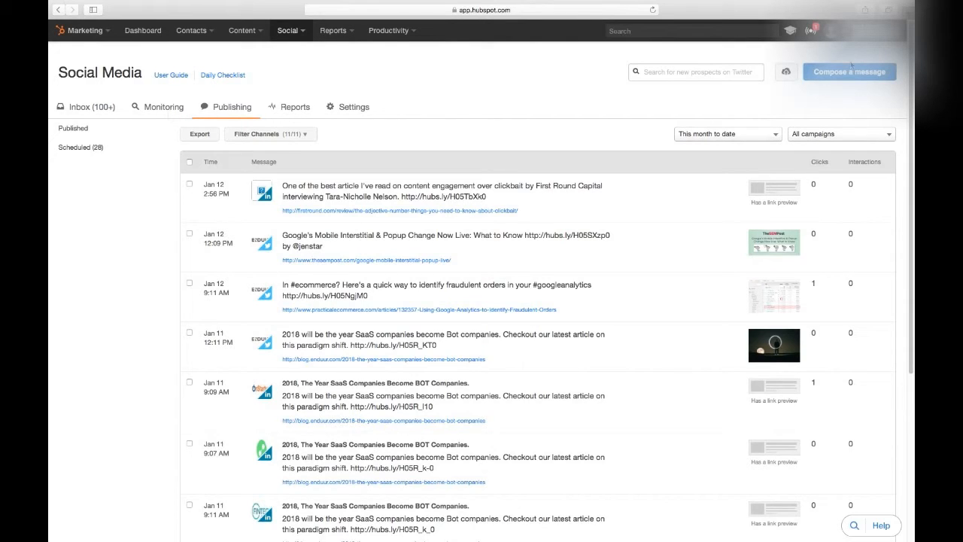
pyautogui.click(850, 72)
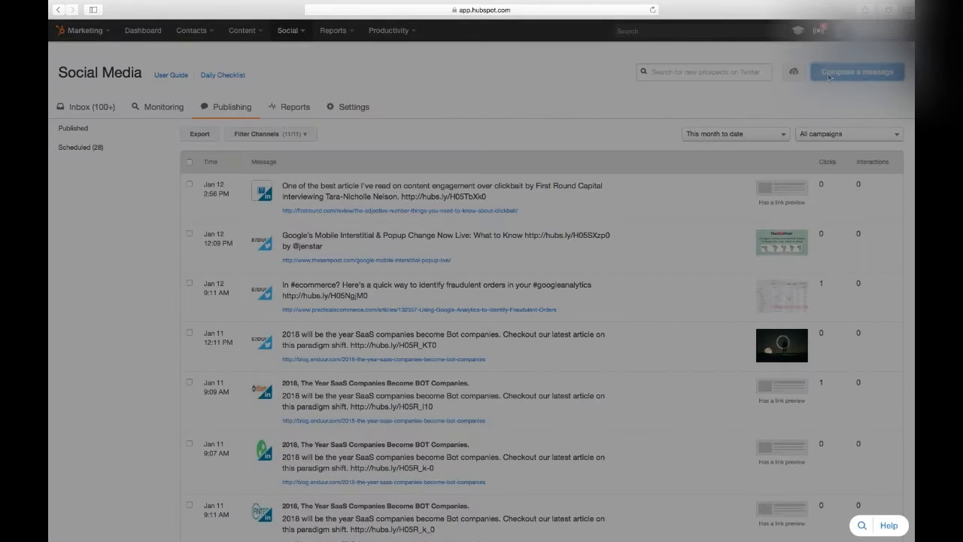
pyautogui.click(856, 72)
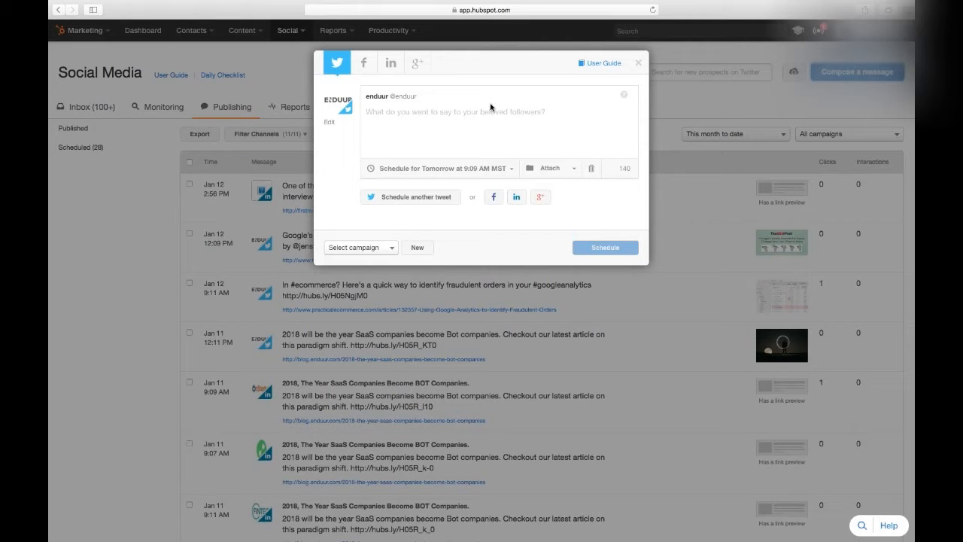
pyautogui.moveTo(510, 325)
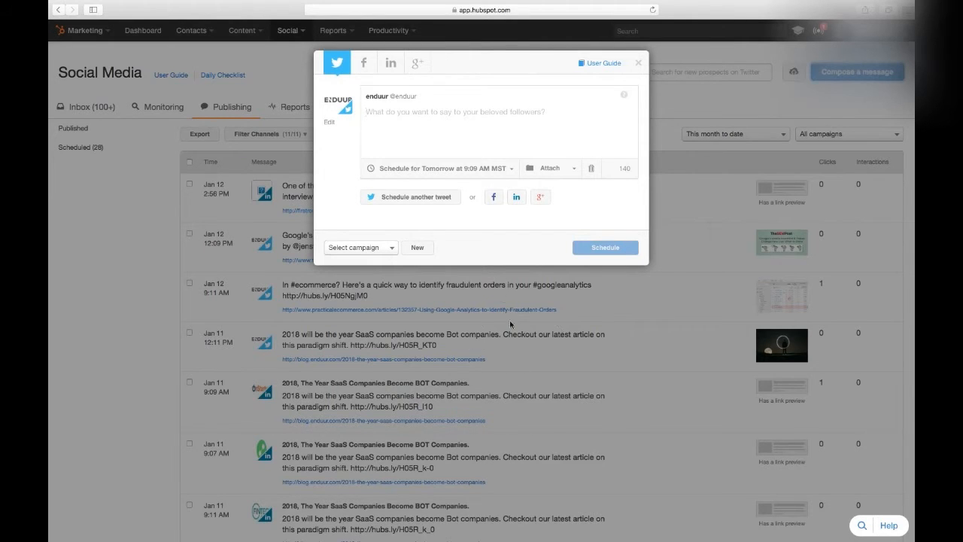
pyautogui.moveTo(471, 161)
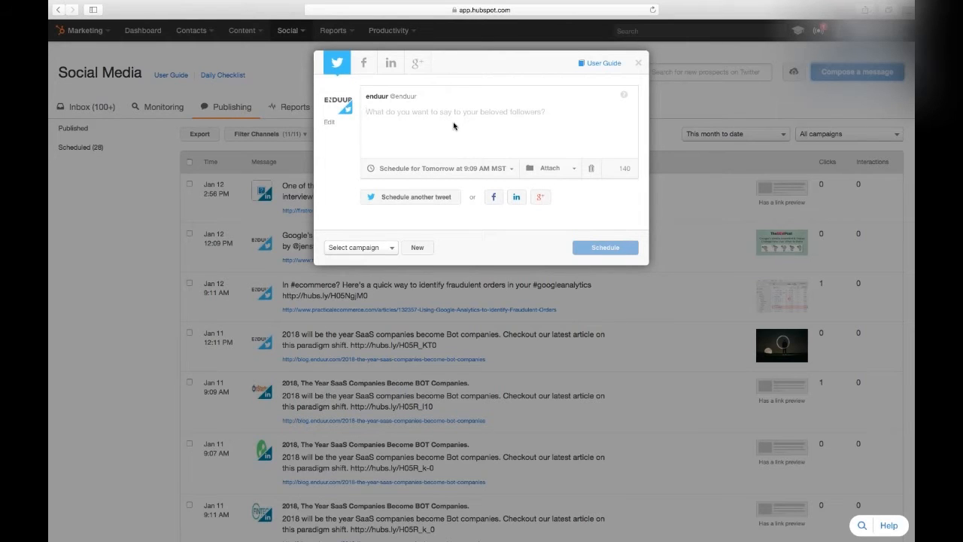
pyautogui.write('The craziest M')
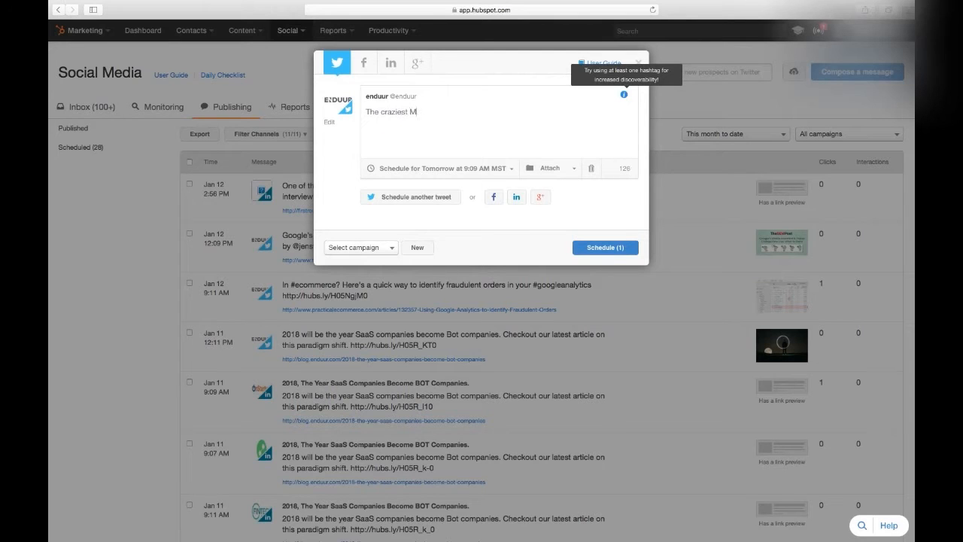
pyautogui.write('arch')
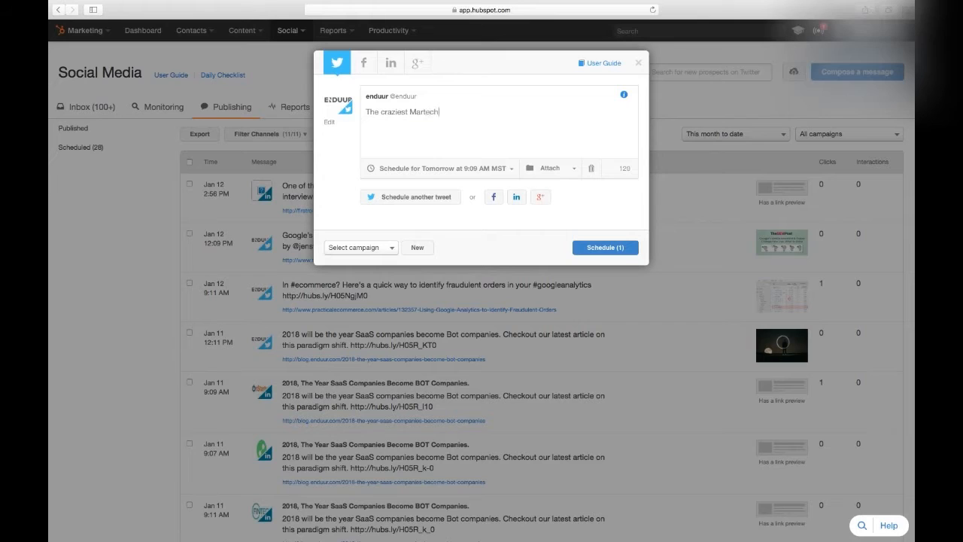
pyautogui.write("stack we've")
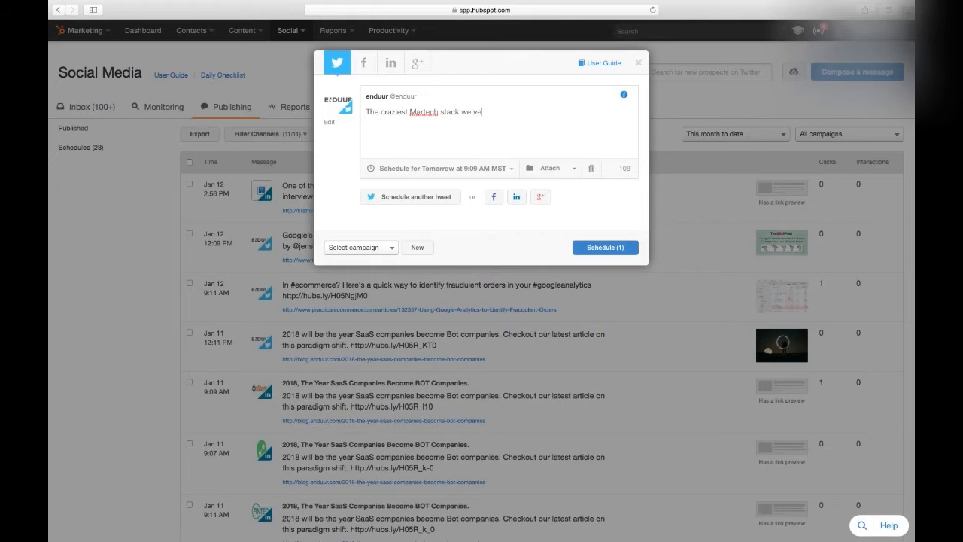
pyautogui.write('ever seen')
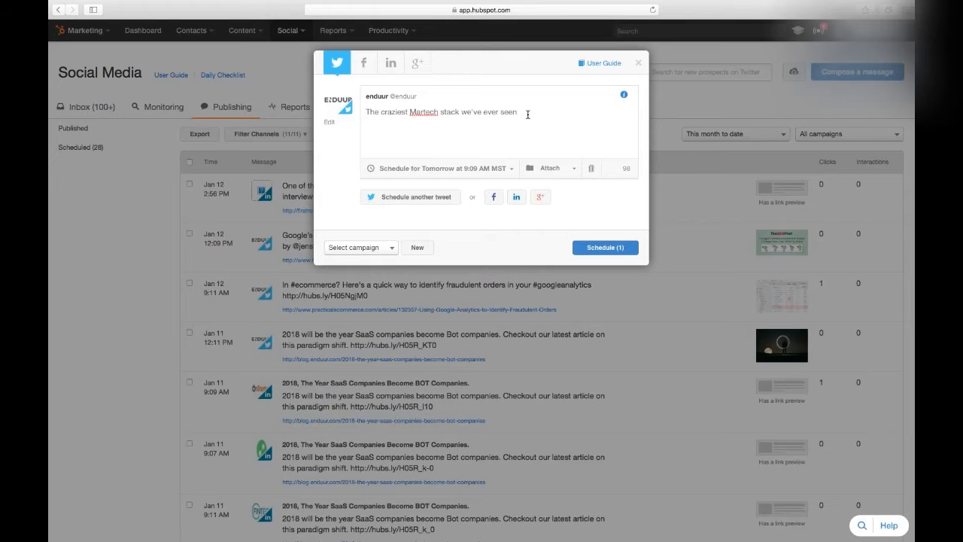
pyautogui.write('www.enduur.com')
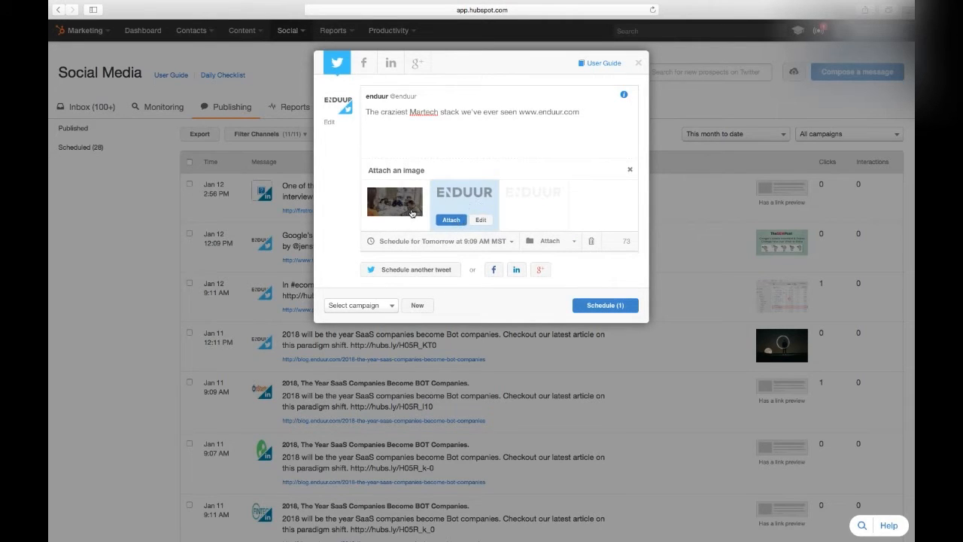
pyautogui.moveTo(406, 233)
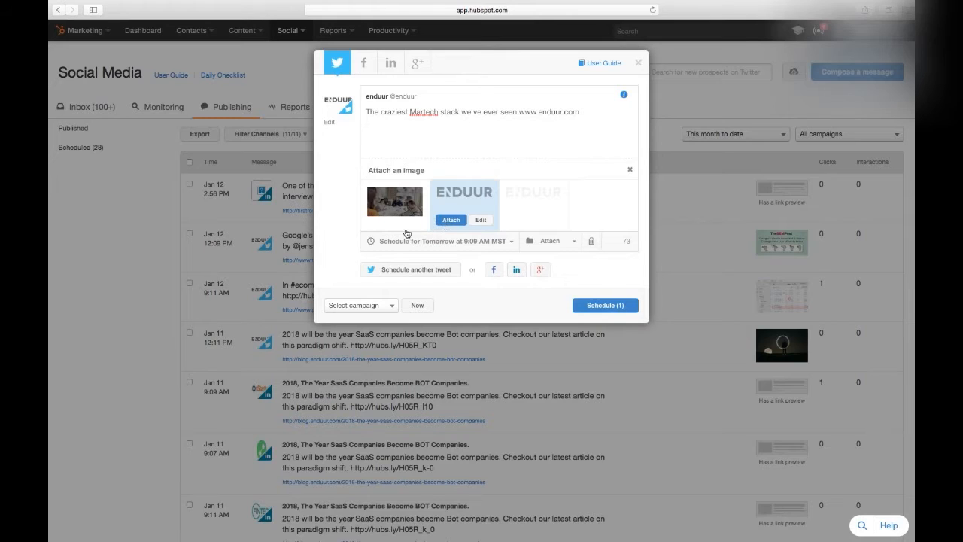
pyautogui.moveTo(477, 132)
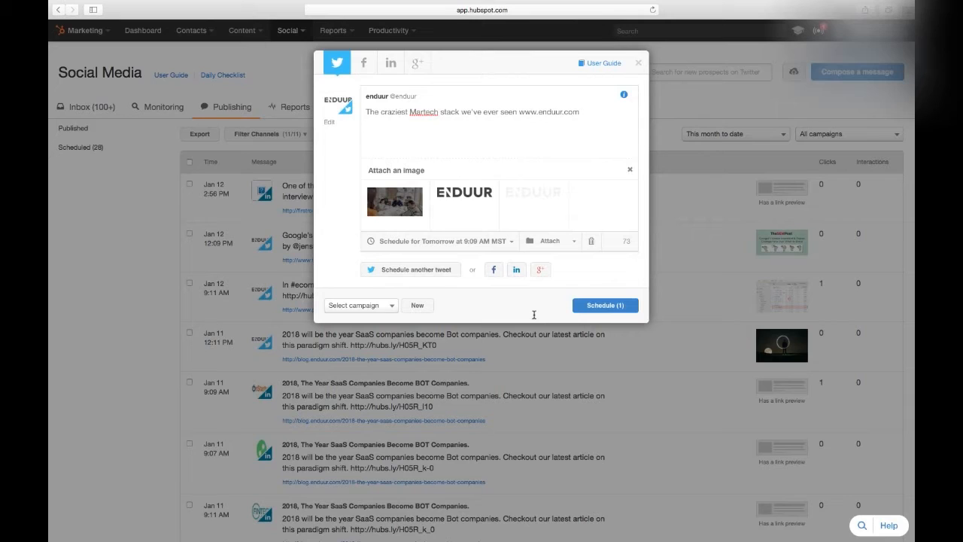
pyautogui.moveTo(420, 235)
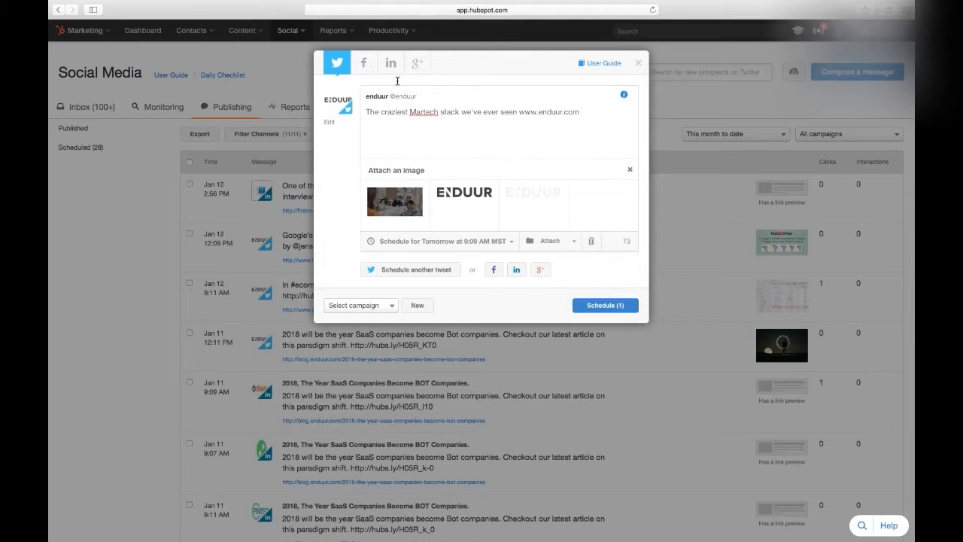
pyautogui.click(360, 305)
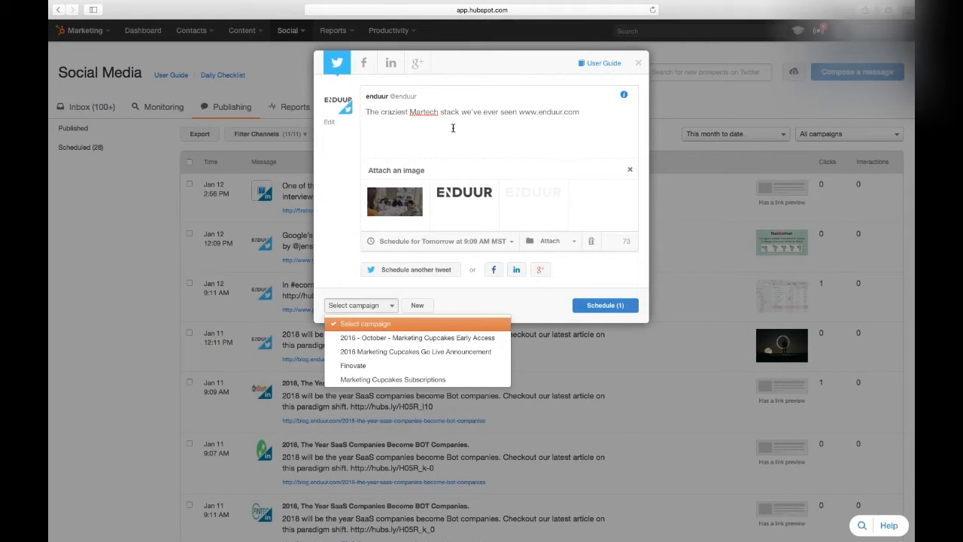
pyautogui.click(359, 304)
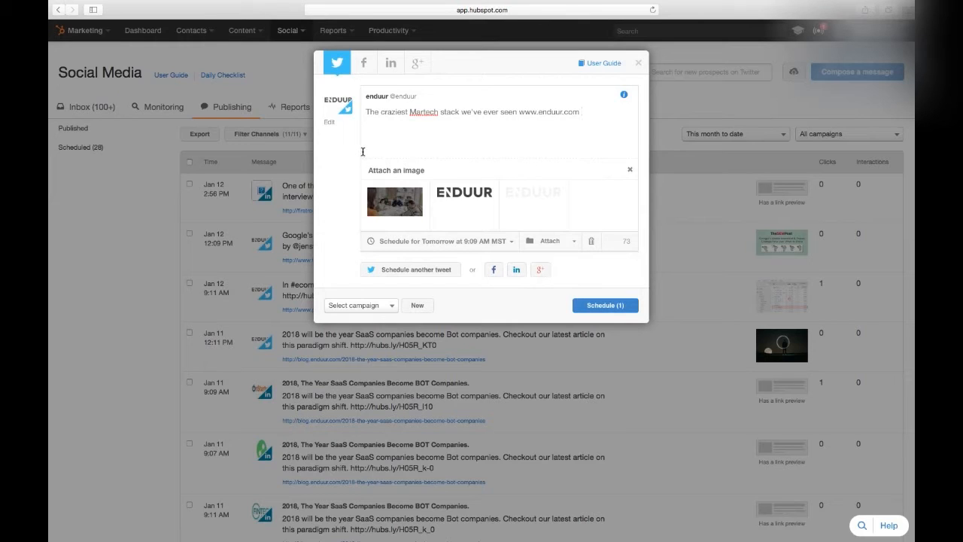
pyautogui.moveTo(482, 123)
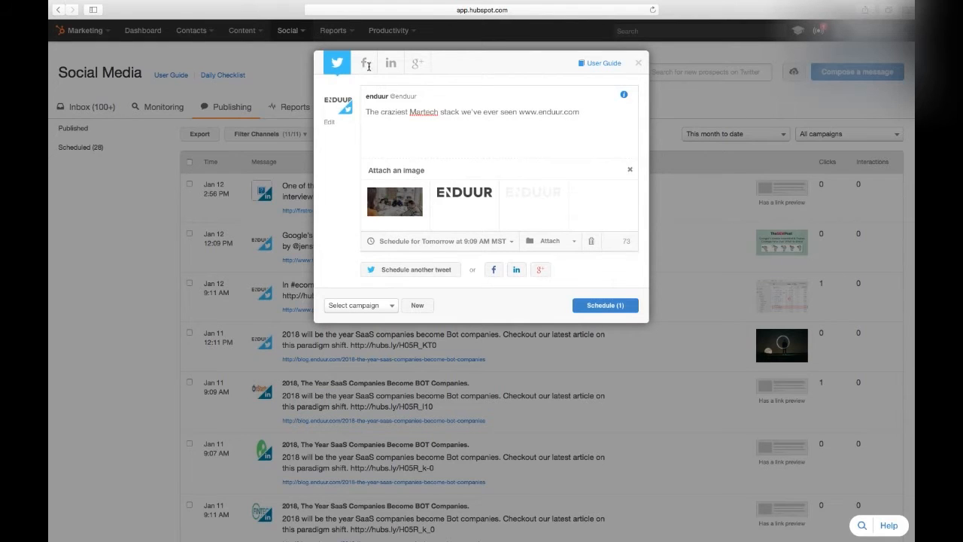
# Add a Facebook version ending 'Learn how Enduur gave an ROI of 500%'.
pyautogui.click(363, 62)
pyautogui.write('.')
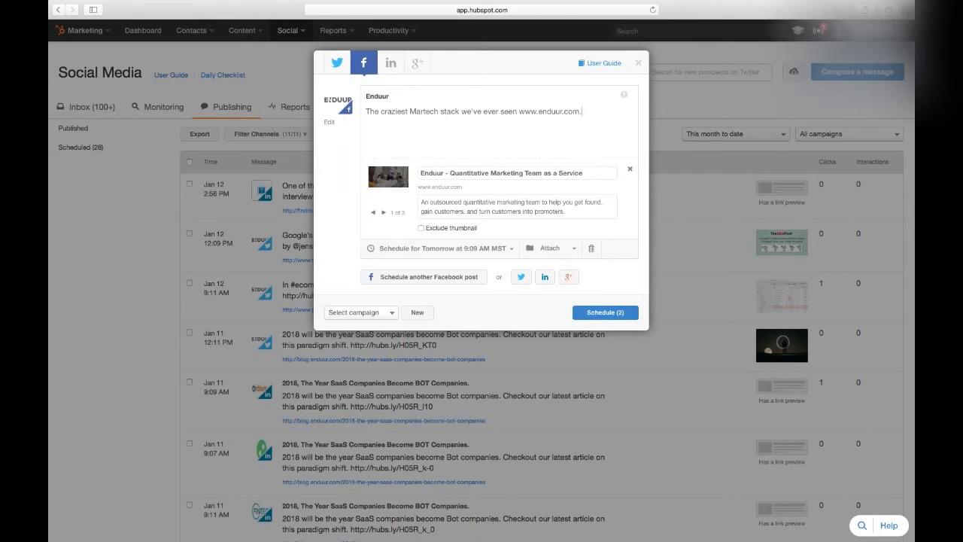
pyautogui.moveTo(623, 96)
pyautogui.write(' Learn how Enduur')
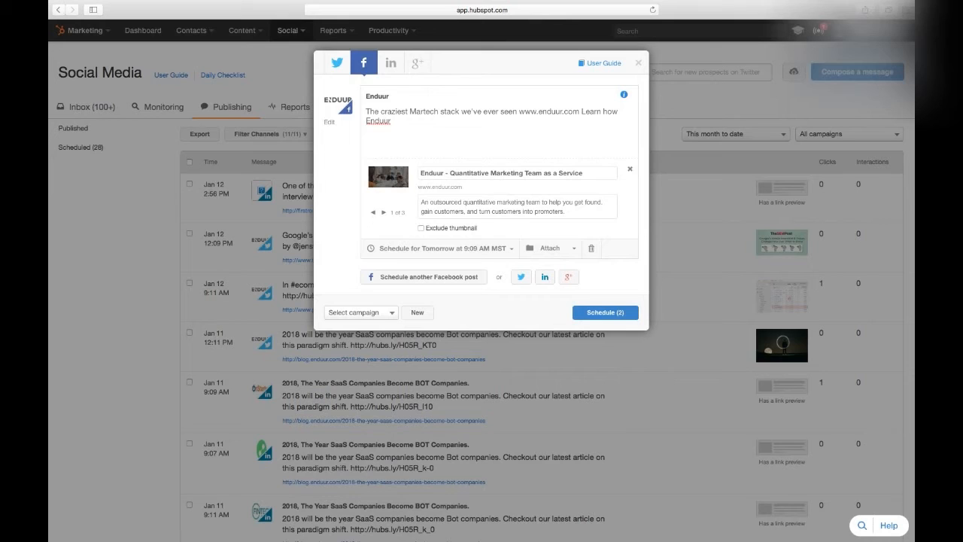
pyautogui.write('gal')
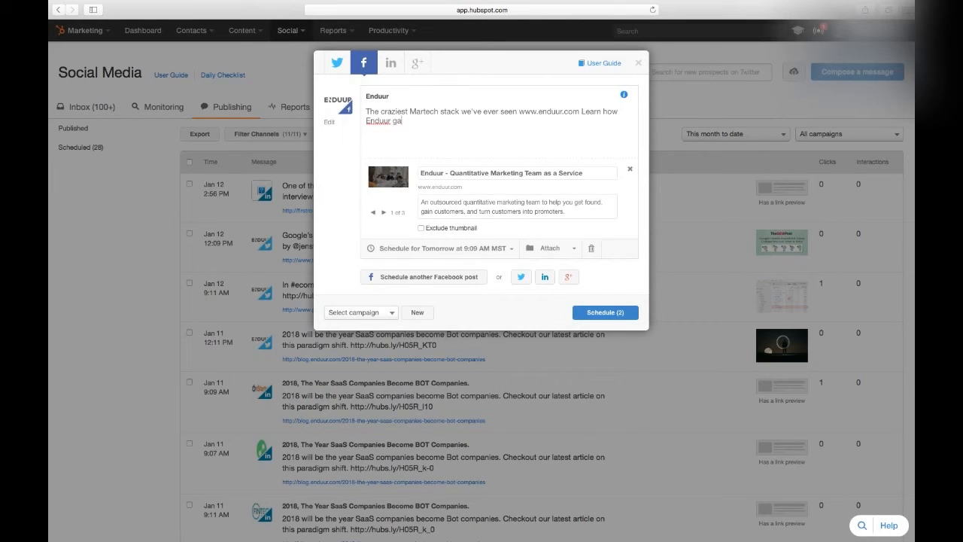
pyautogui.write('gave an ROI of')
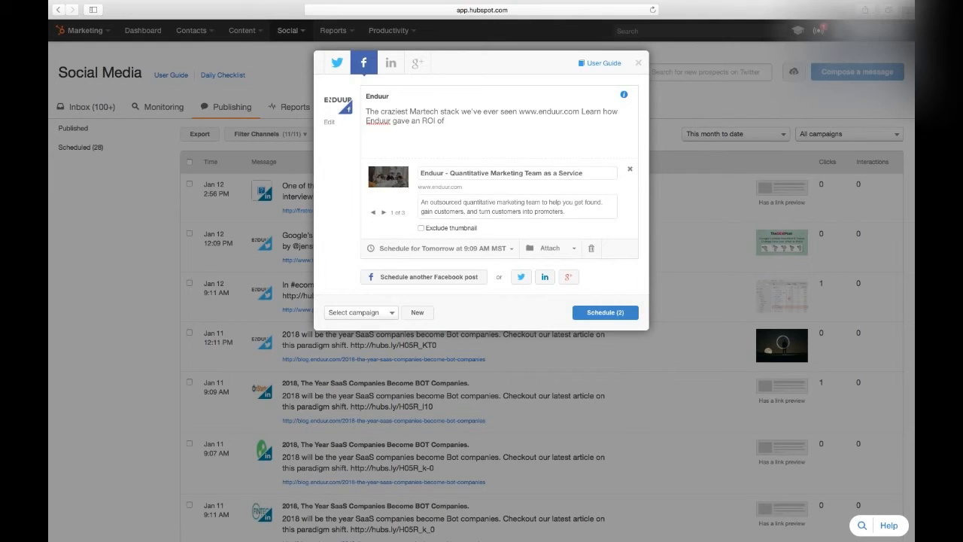
pyautogui.write('500%.')
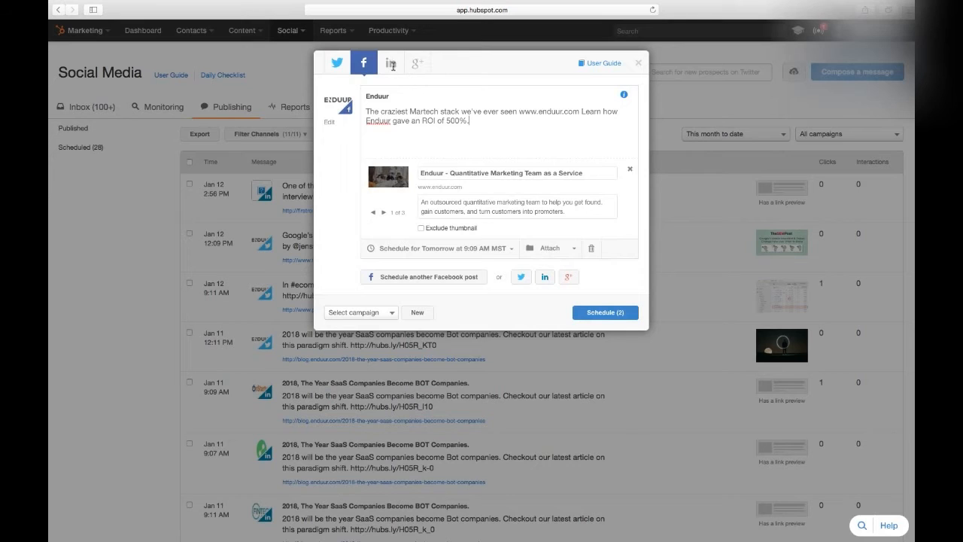
pyautogui.click(390, 62)
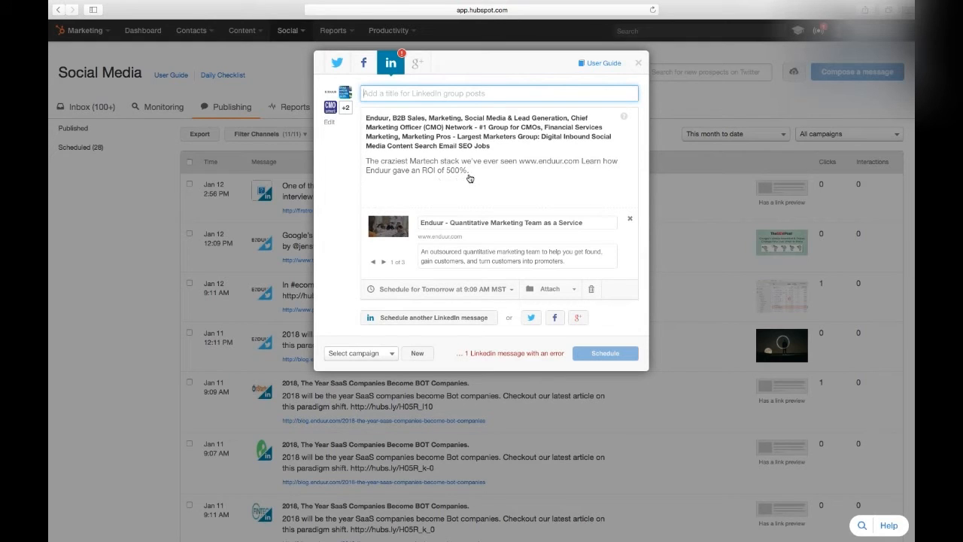
pyautogui.click(337, 63)
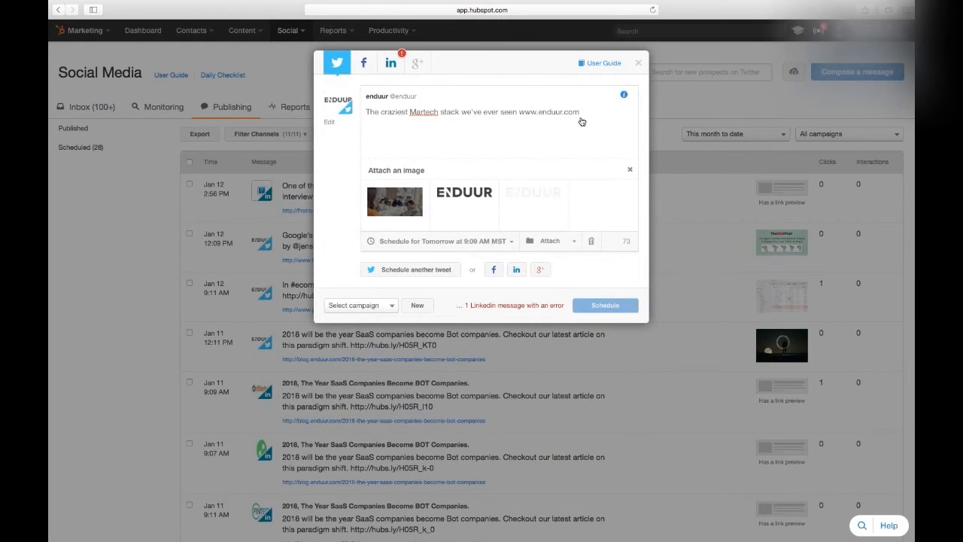
pyautogui.click(390, 62)
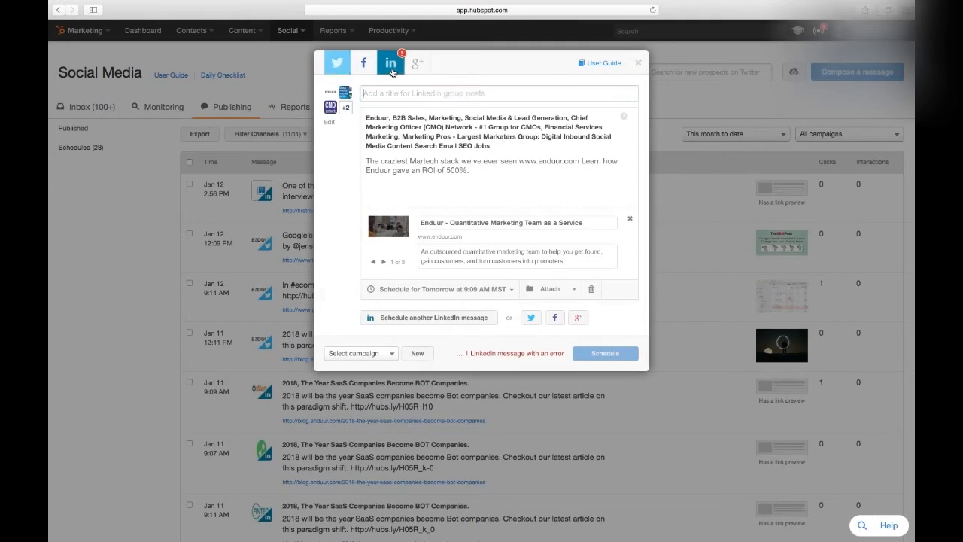
pyautogui.click(496, 93)
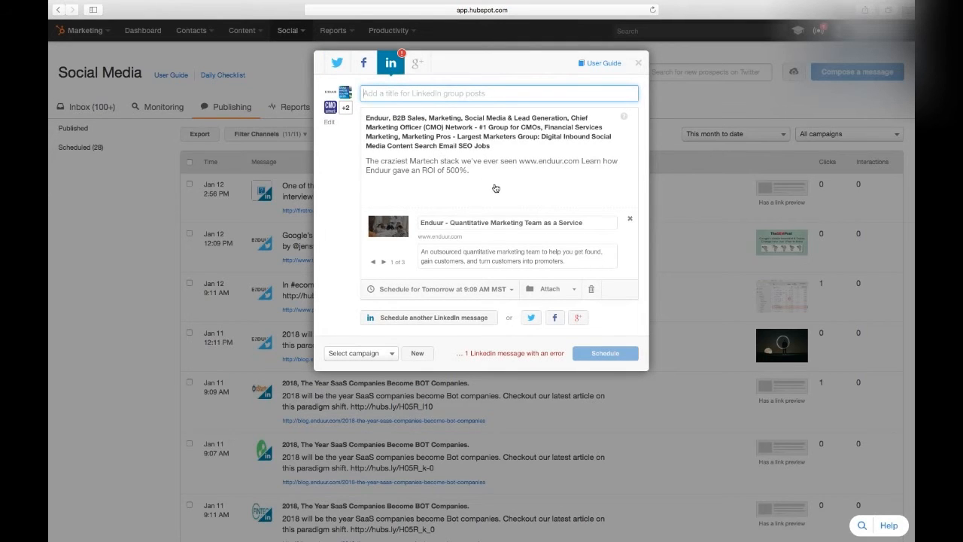
pyautogui.moveTo(404, 59)
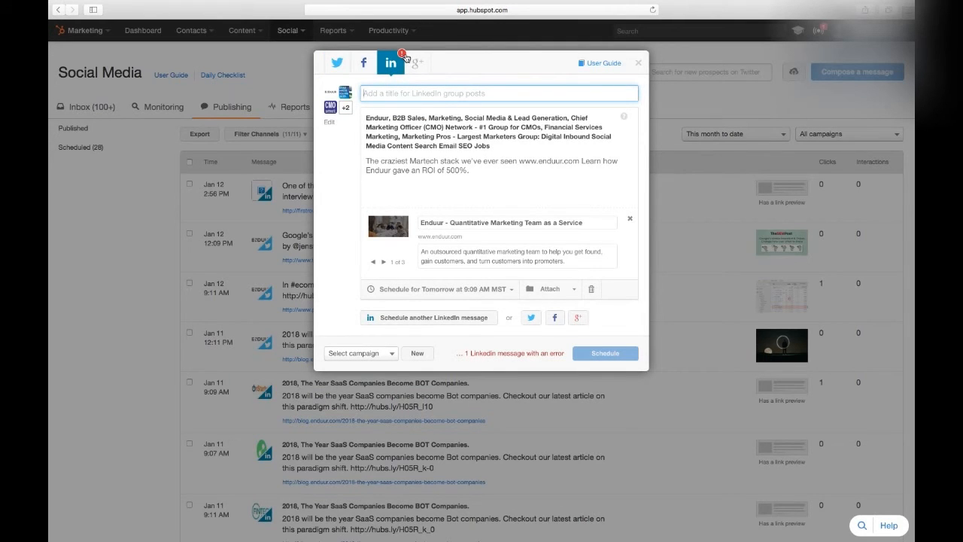
pyautogui.moveTo(543, 360)
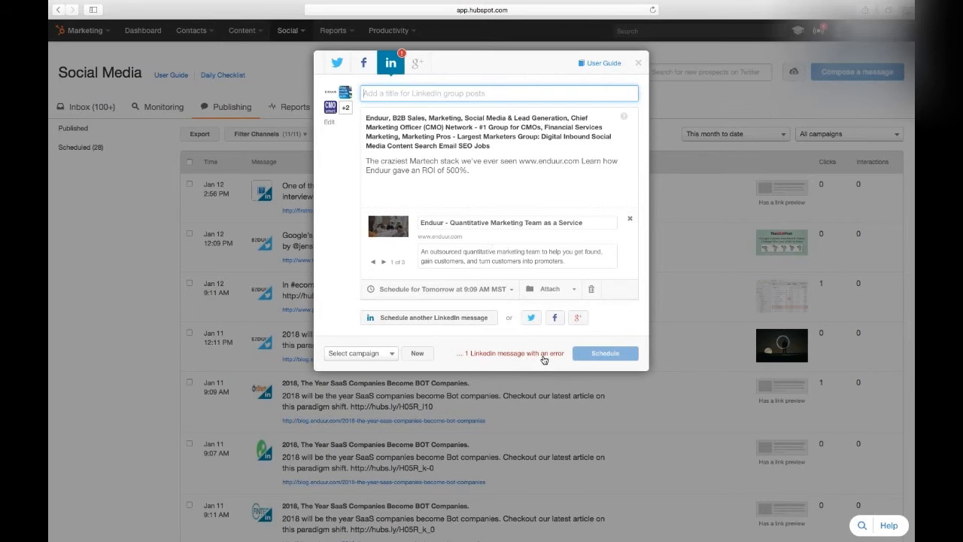
pyautogui.moveTo(369, 134)
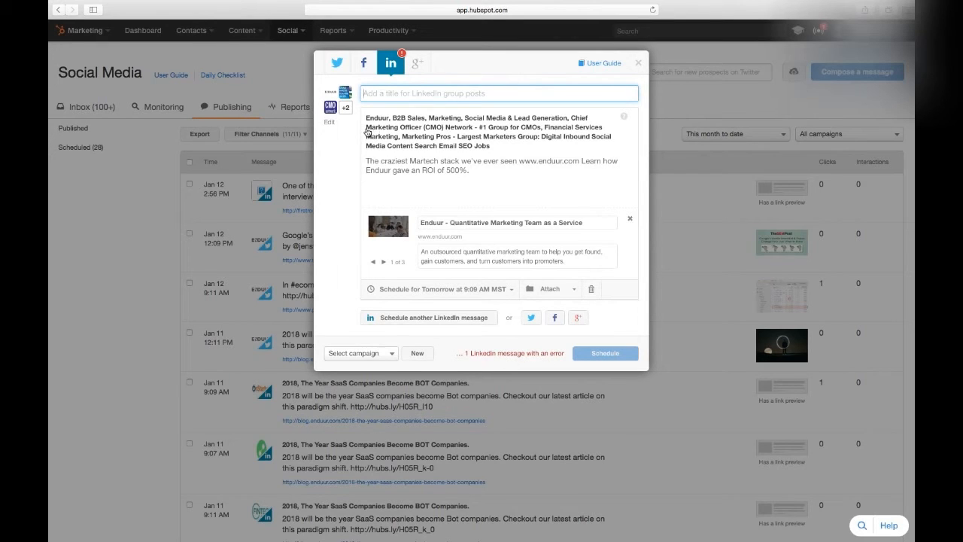
pyautogui.moveTo(332, 126)
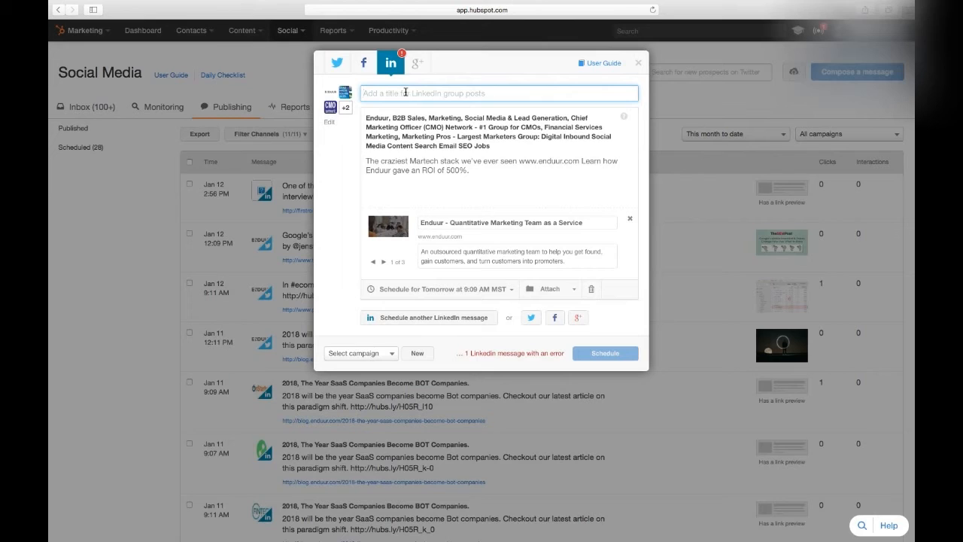
# Title the LinkedIn group post 'Craziest Martech Stack Ever' and open its scheduling calendar.
pyautogui.write('Cr')
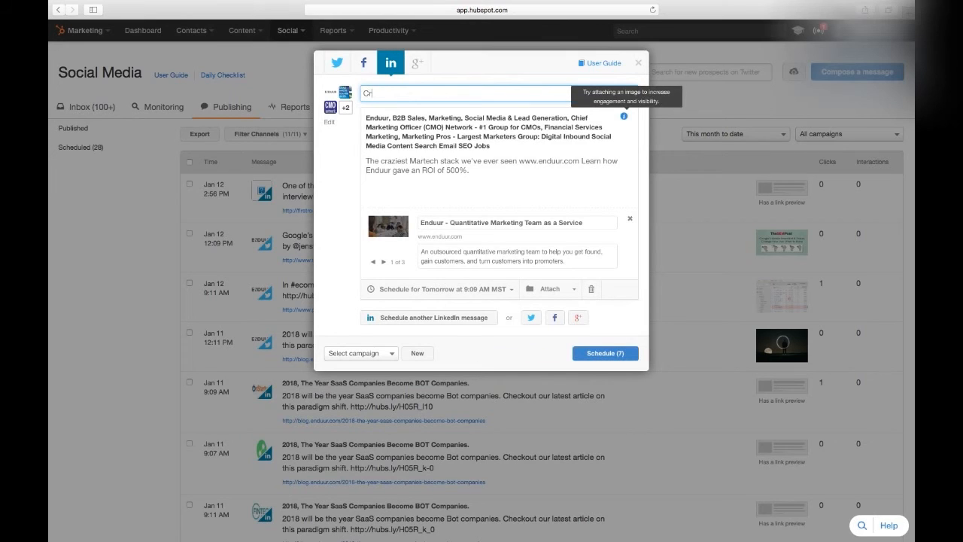
pyautogui.write('Craziest Martel')
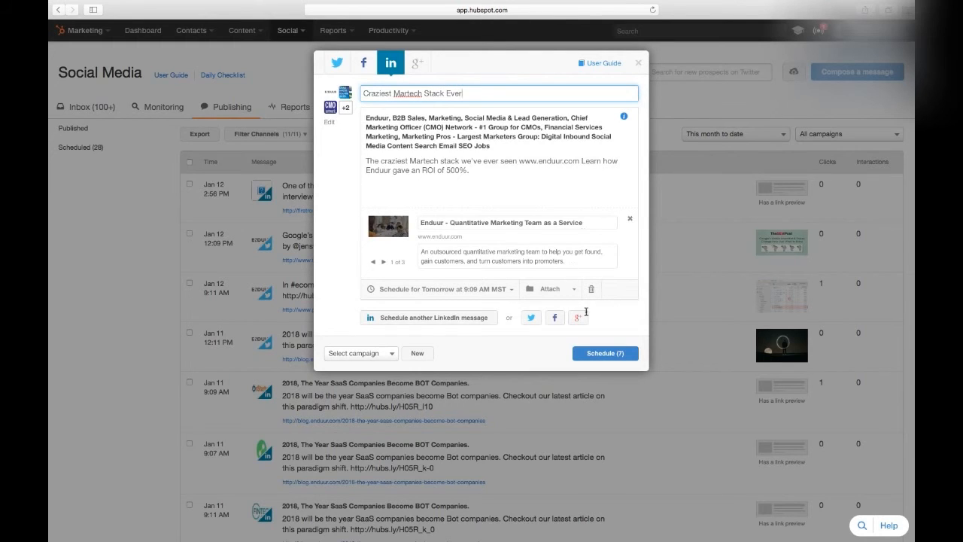
pyautogui.moveTo(526, 151)
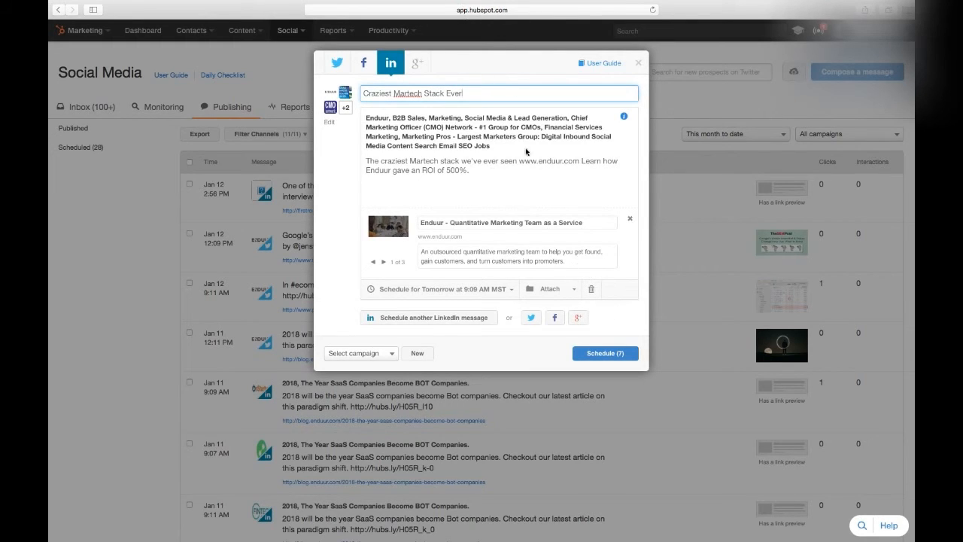
pyautogui.moveTo(419, 350)
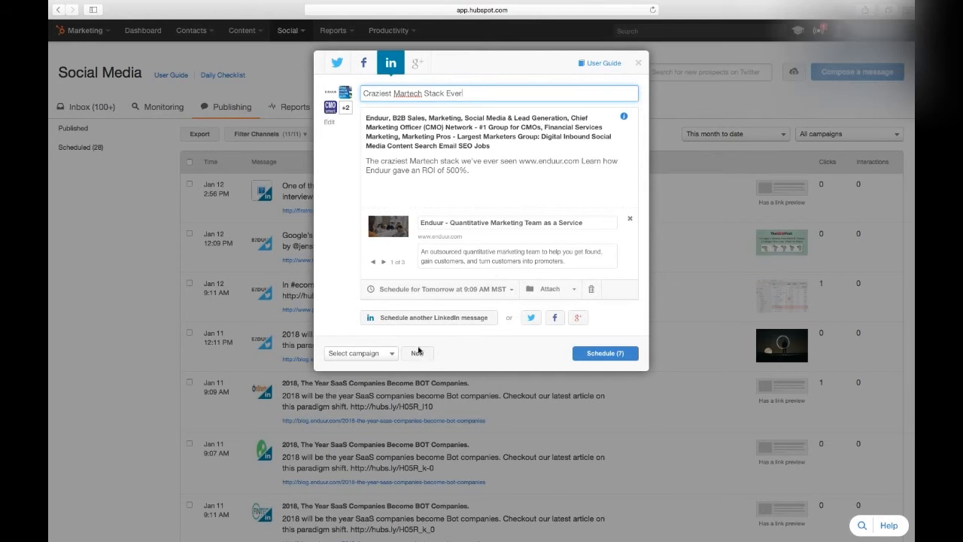
pyautogui.moveTo(372, 293)
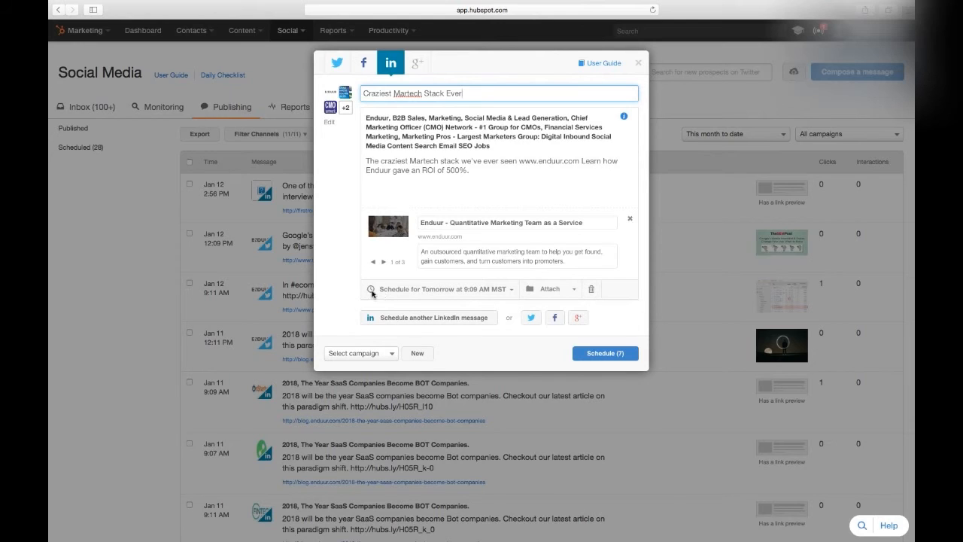
pyautogui.click(439, 288)
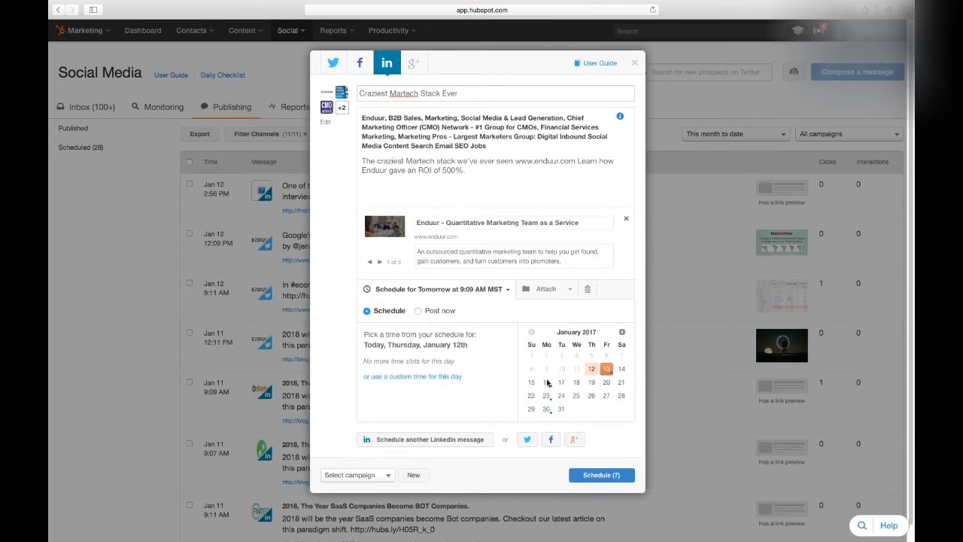
pyautogui.moveTo(552, 391)
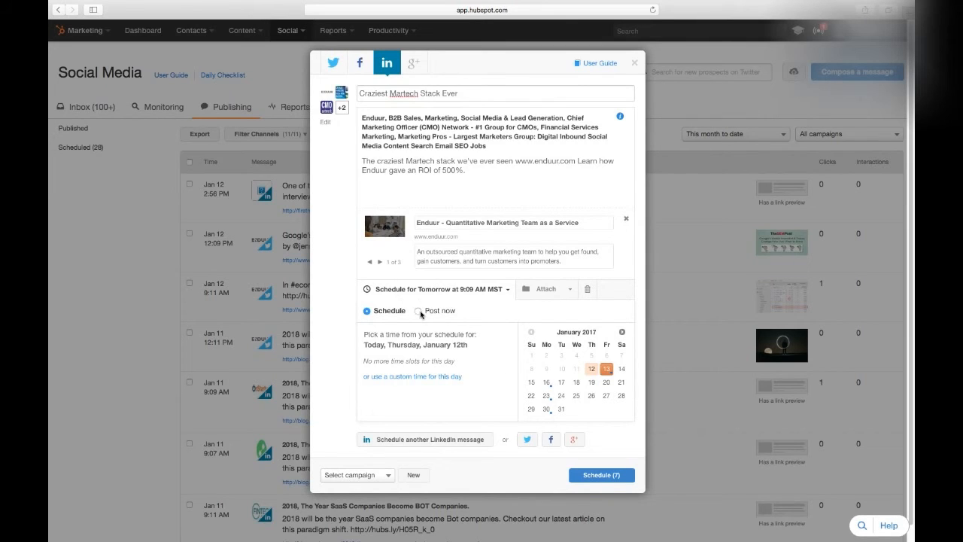
pyautogui.moveTo(570, 295)
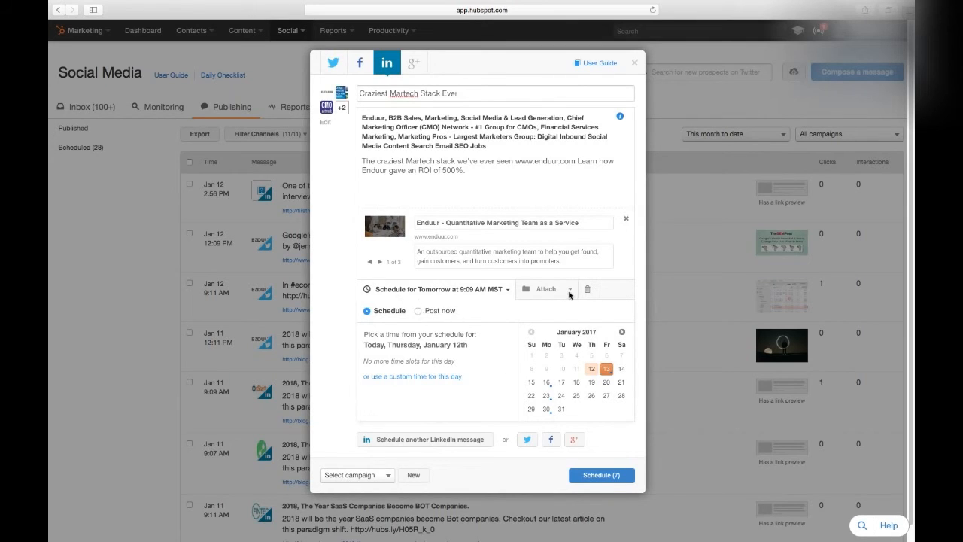
pyautogui.moveTo(436, 218)
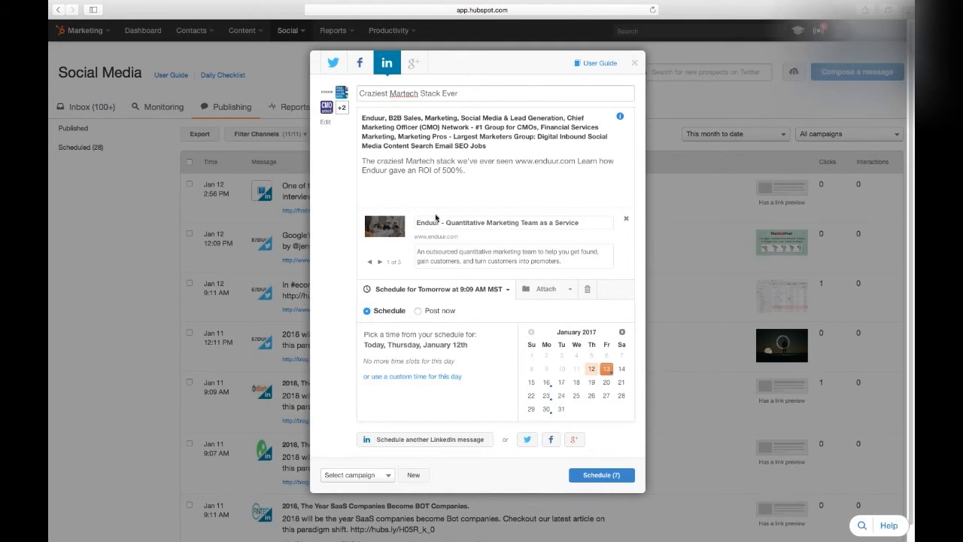
pyautogui.moveTo(535, 469)
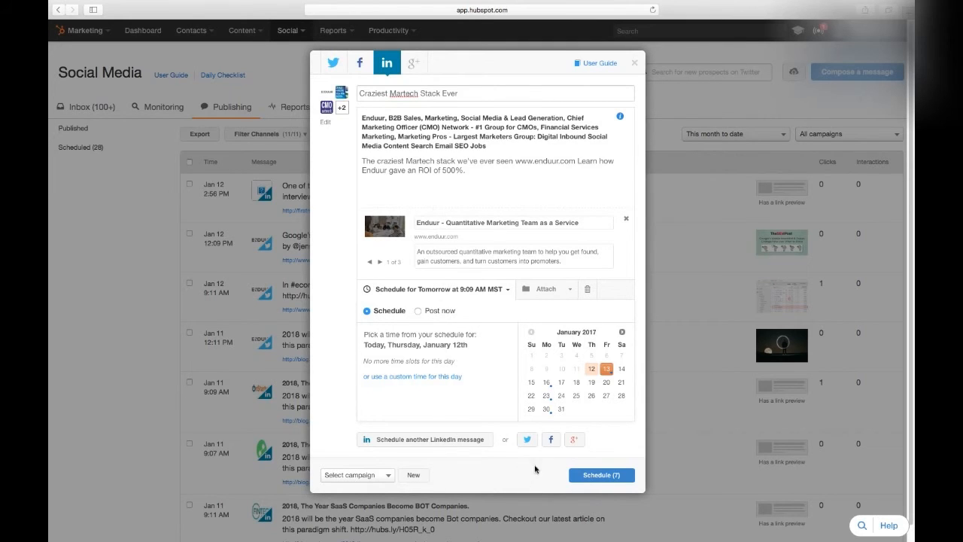
pyautogui.moveTo(461, 273)
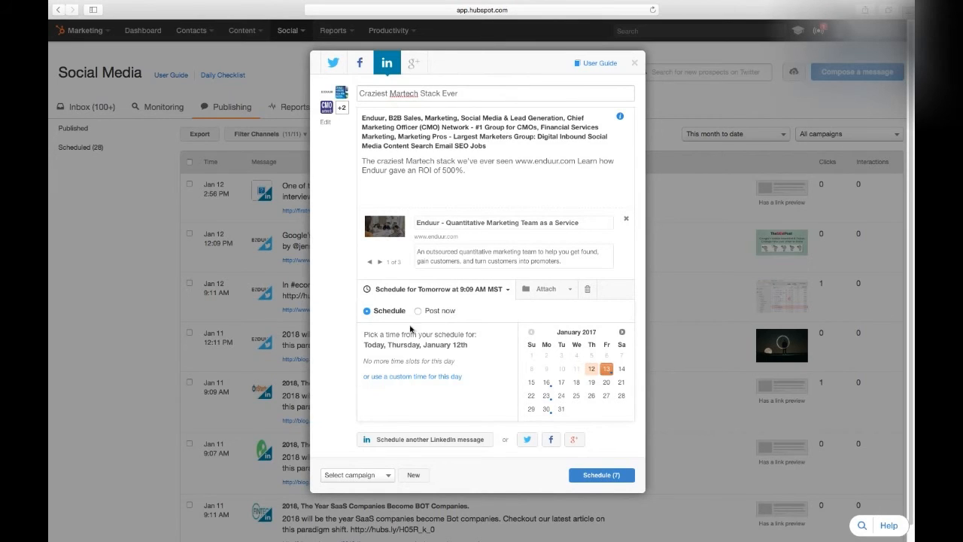
pyautogui.moveTo(513, 416)
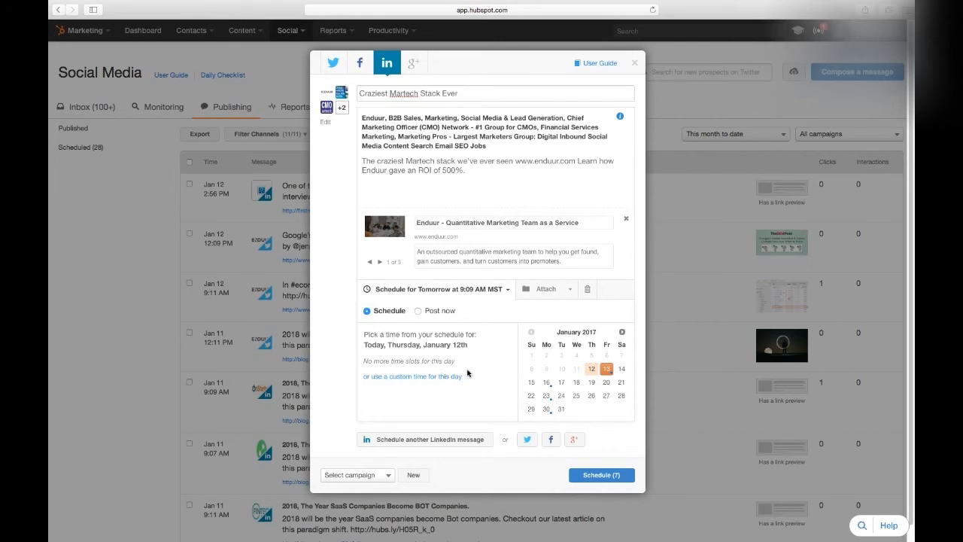
pyautogui.moveTo(379, 348)
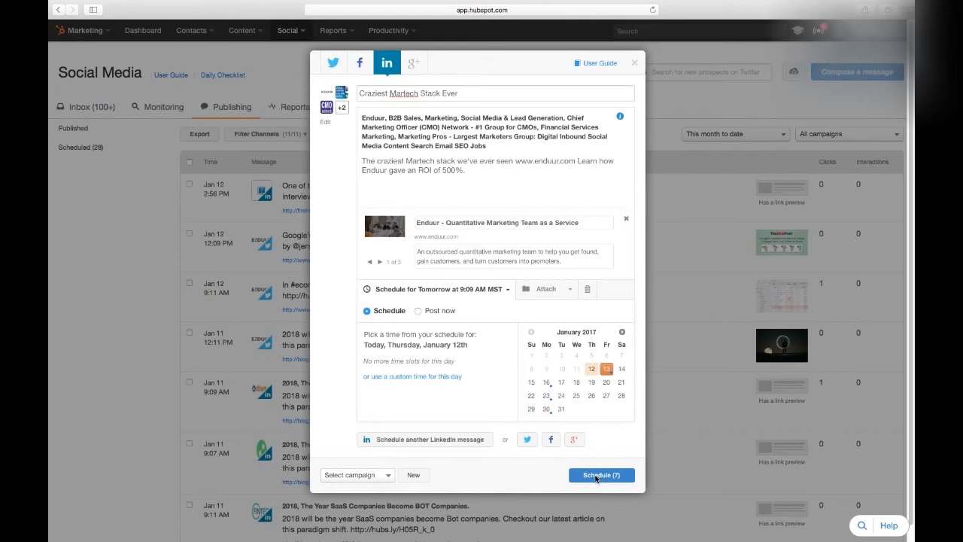
pyautogui.moveTo(599, 101)
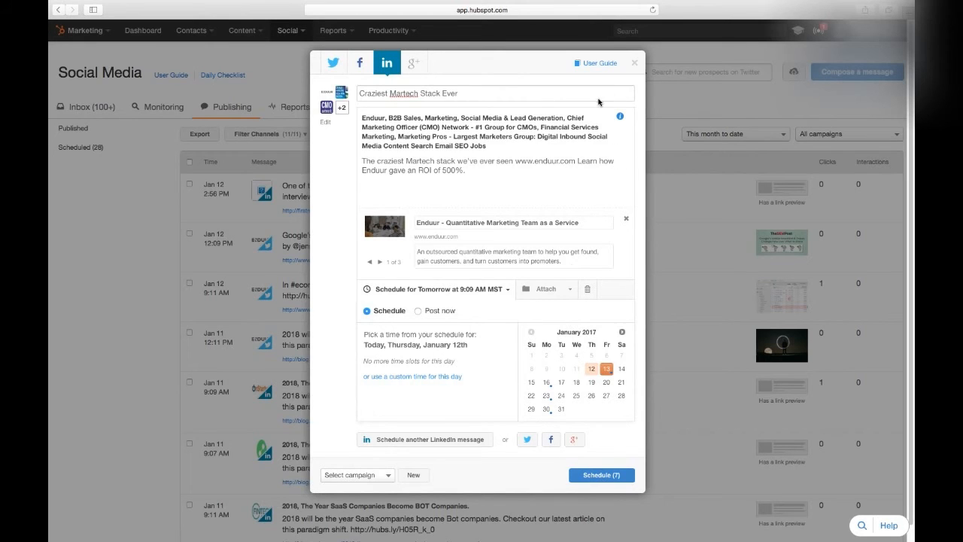
# Close the composer without scheduling to bring up the discard prompt.
pyautogui.click(634, 62)
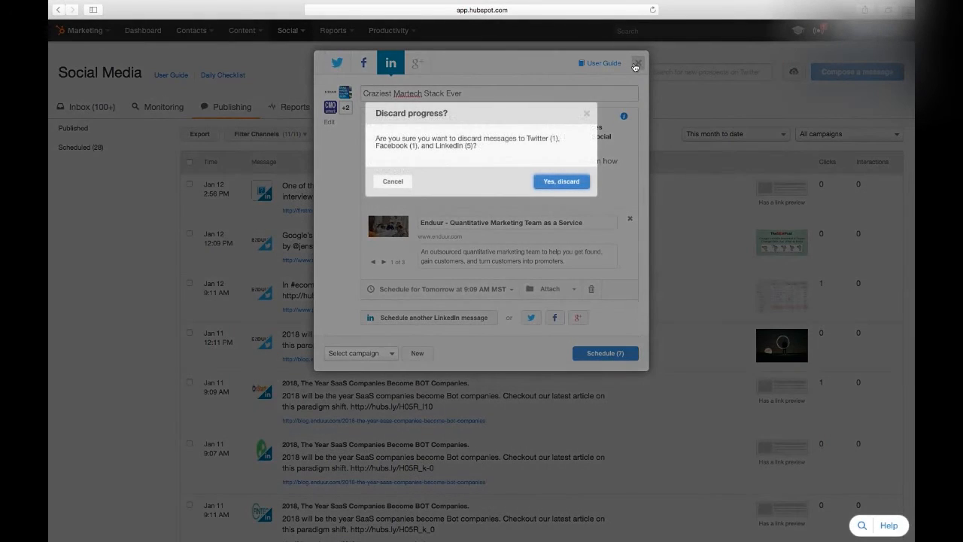
# Confirm discarding the drafts and go to the social Monitoring streams.
pyautogui.click(562, 181)
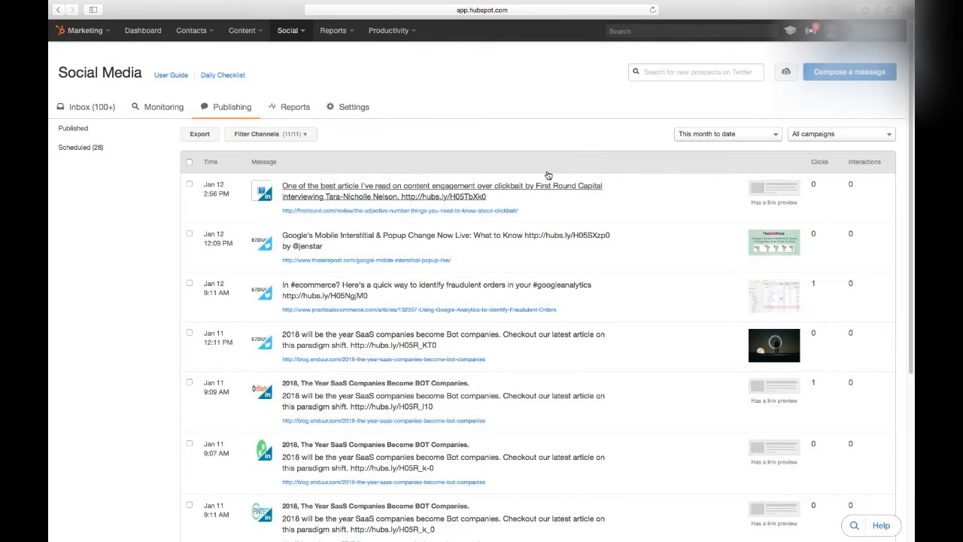
pyautogui.moveTo(393, 244)
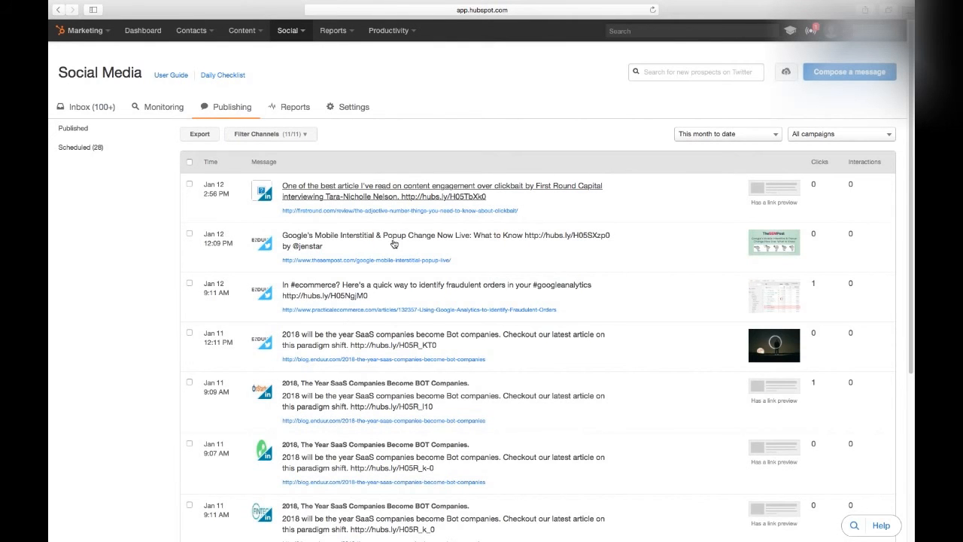
pyautogui.moveTo(257, 229)
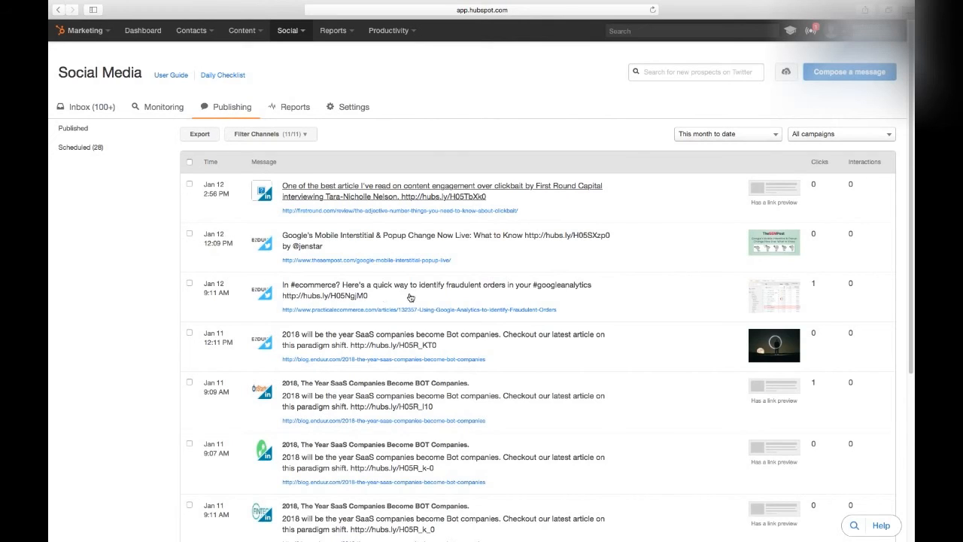
pyautogui.moveTo(213, 241)
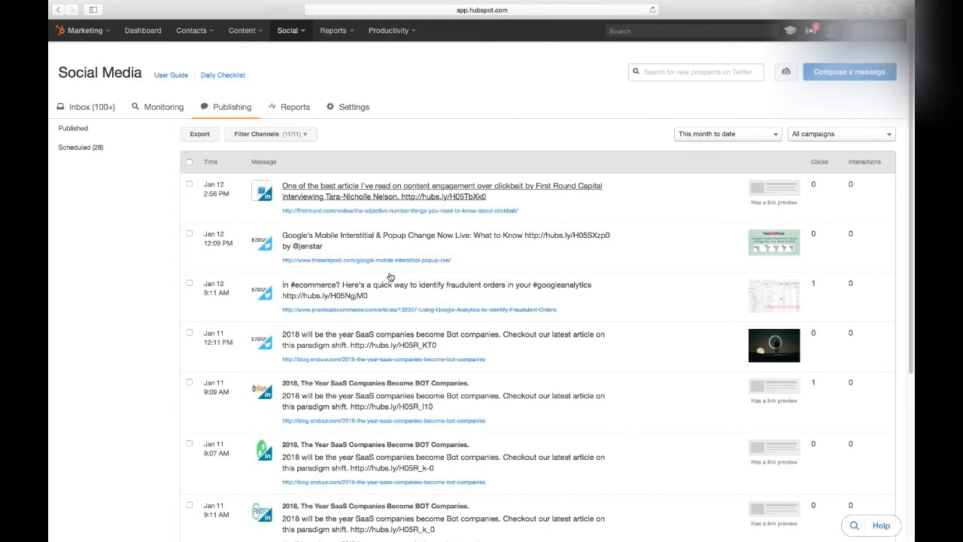
pyautogui.moveTo(244, 288)
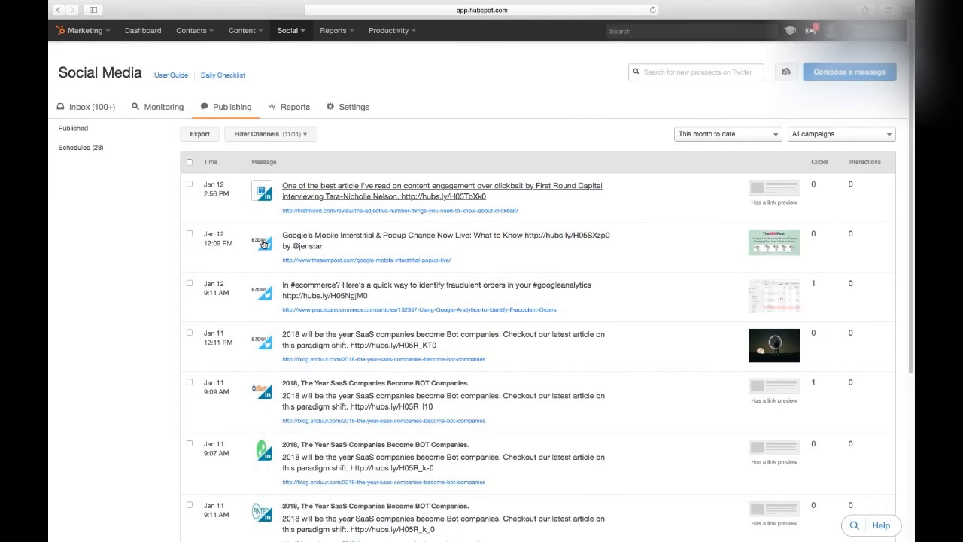
pyautogui.moveTo(165, 198)
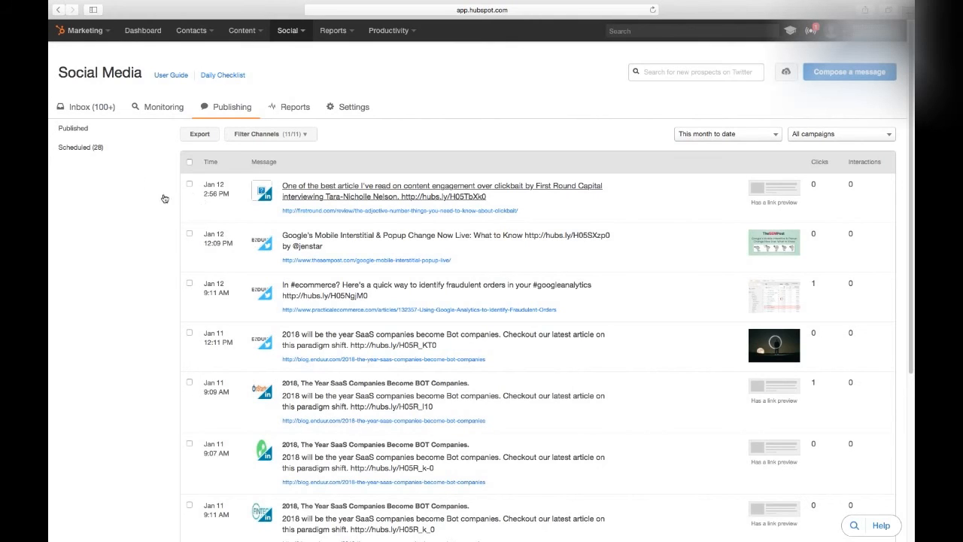
pyautogui.moveTo(199, 115)
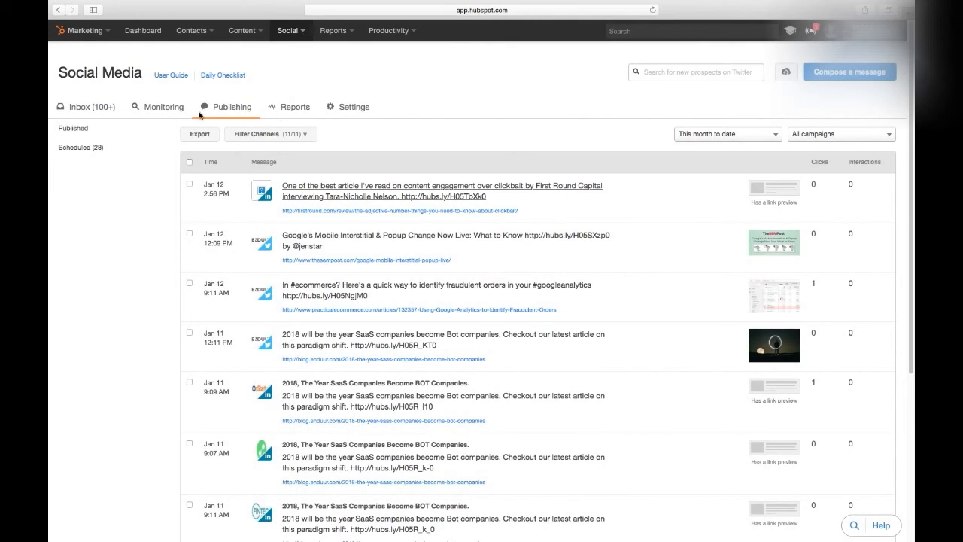
pyautogui.click(163, 106)
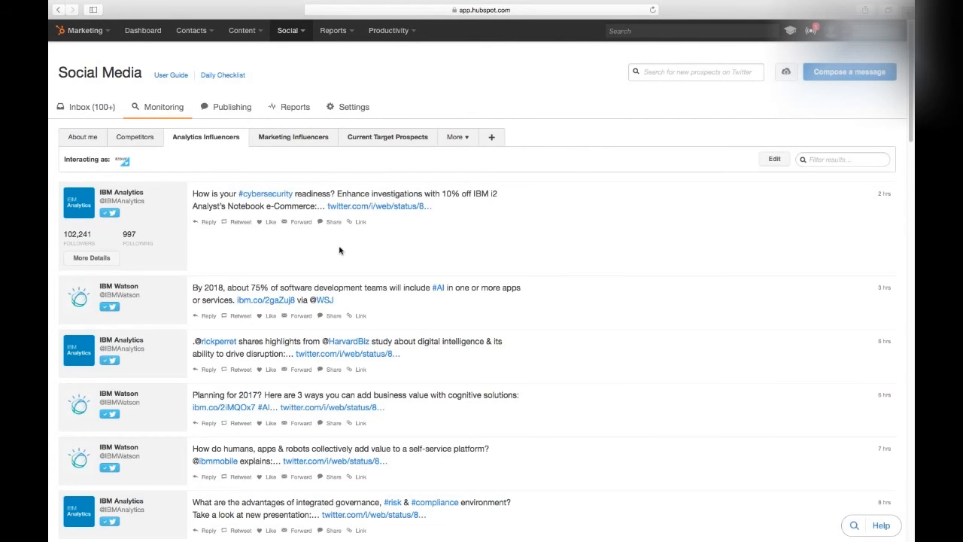
pyautogui.moveTo(358, 255)
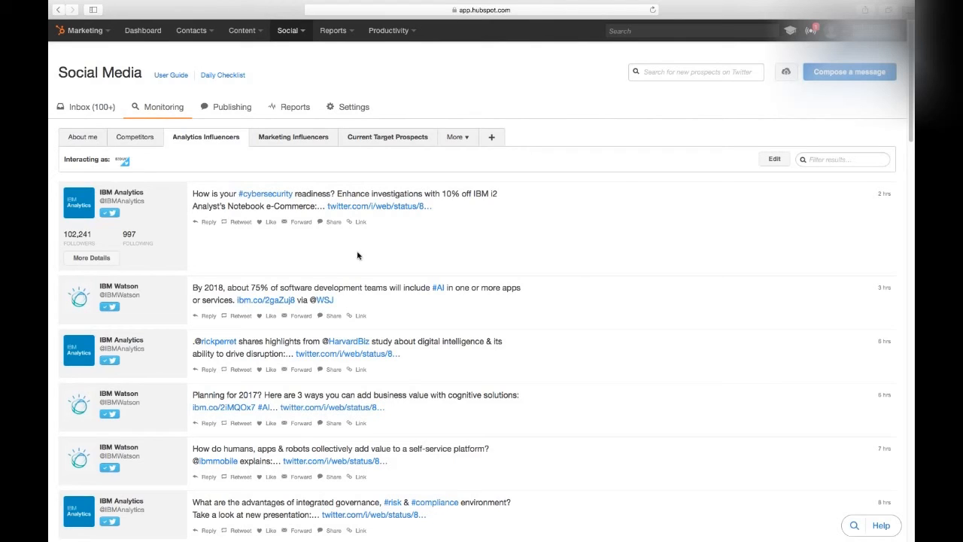
pyautogui.moveTo(374, 261)
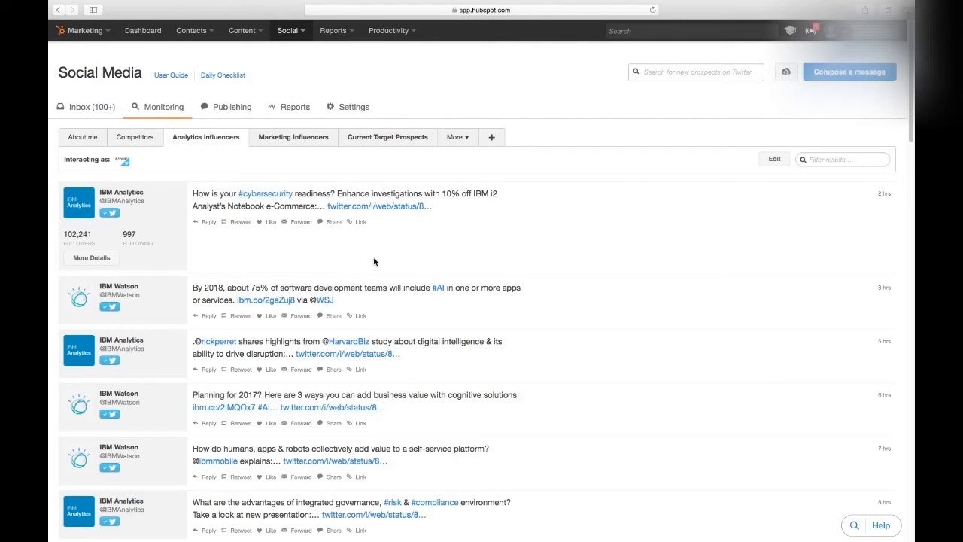
pyautogui.moveTo(311, 109)
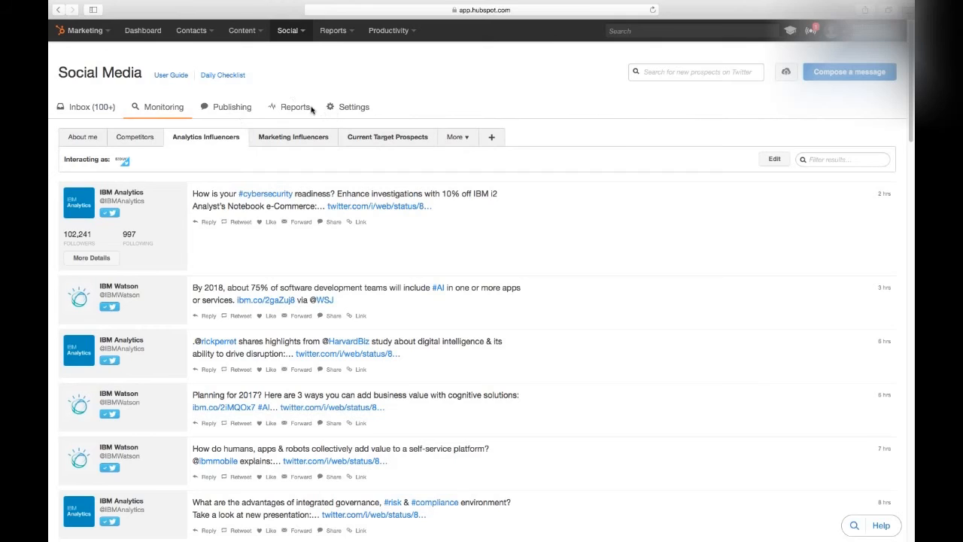
# Open the social Reports showing the Compare Time Frames report.
pyautogui.click(294, 106)
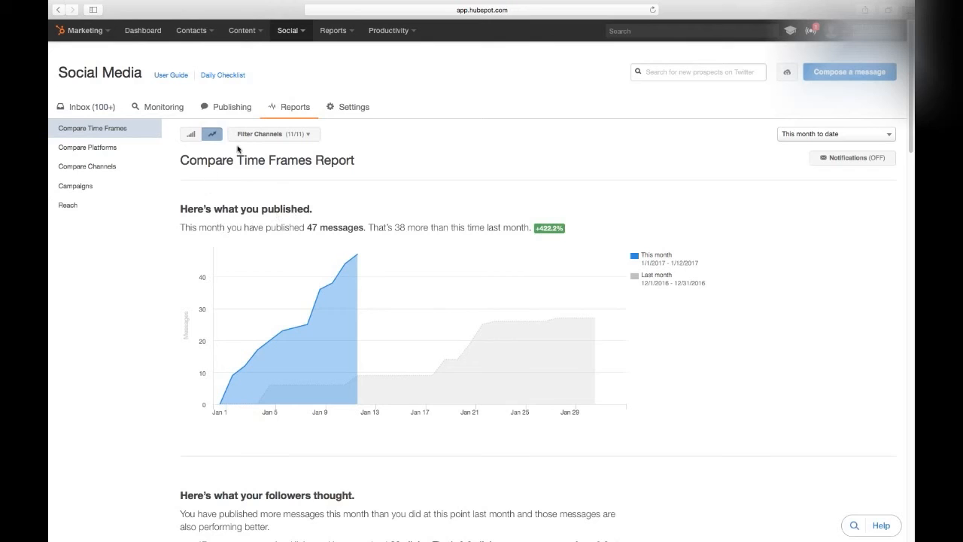
pyautogui.moveTo(102, 151)
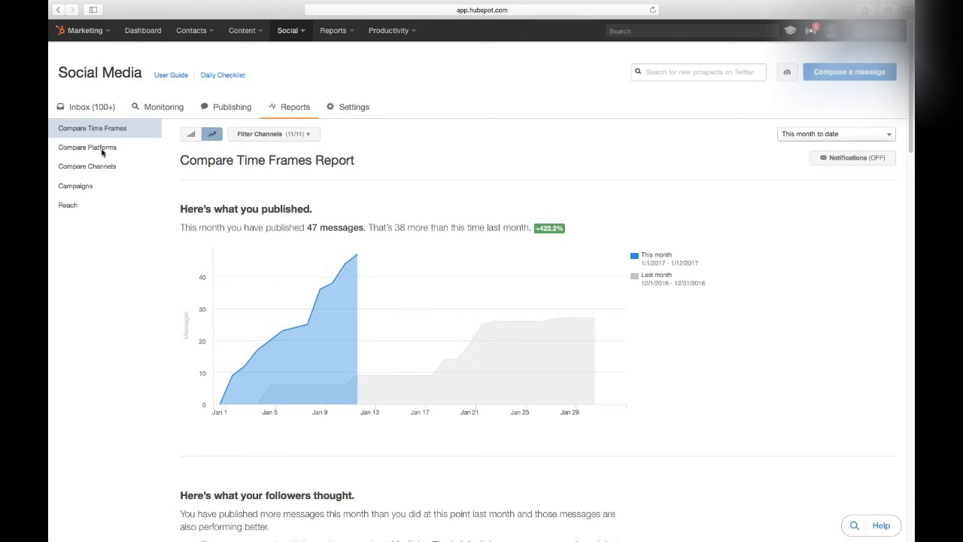
# Switch to the Compare Platforms report across LinkedIn, Facebook and Twitter.
pyautogui.click(88, 146)
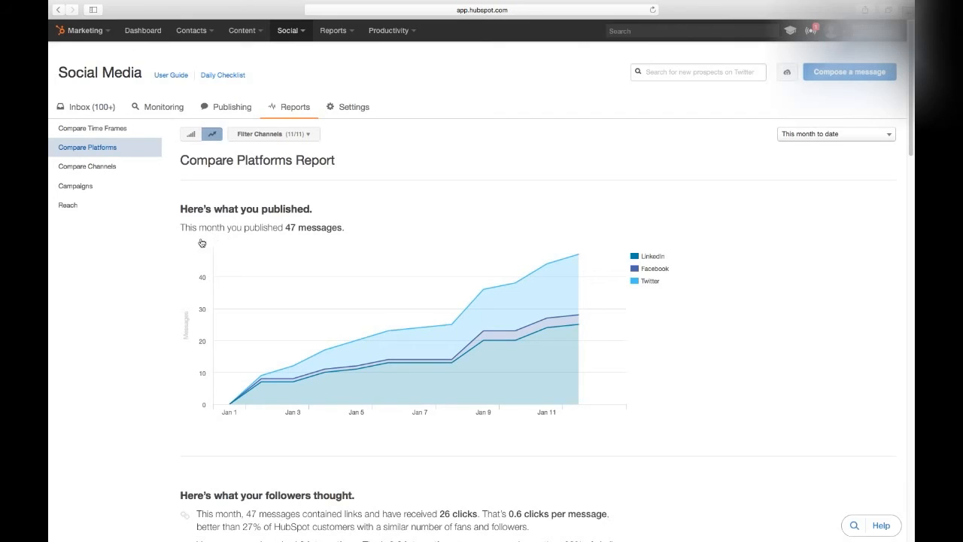
pyautogui.moveTo(281, 269)
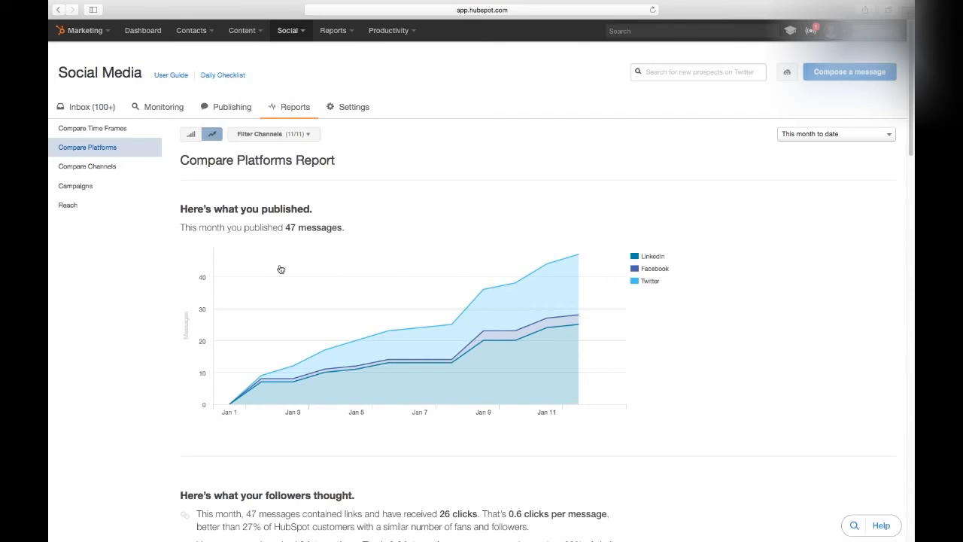
pyautogui.moveTo(129, 58)
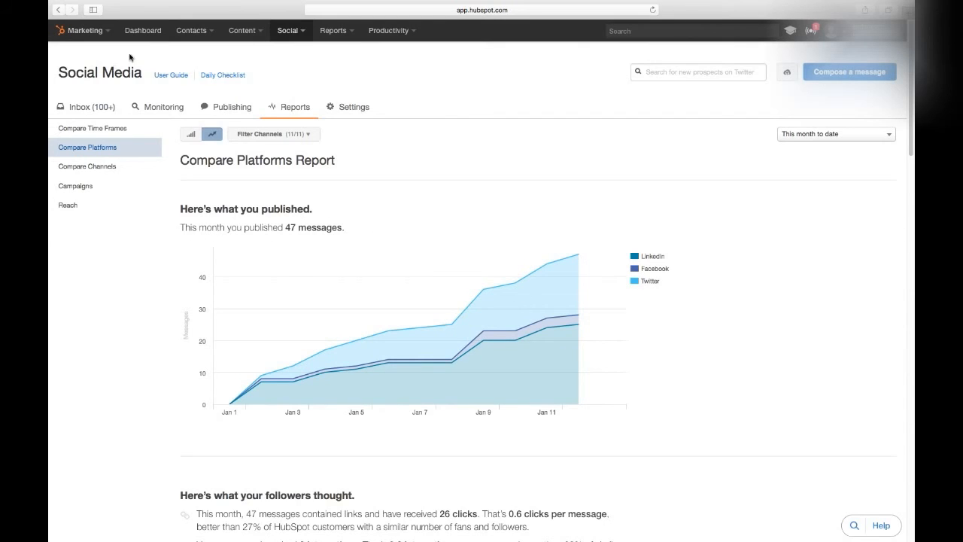
pyautogui.moveTo(361, 111)
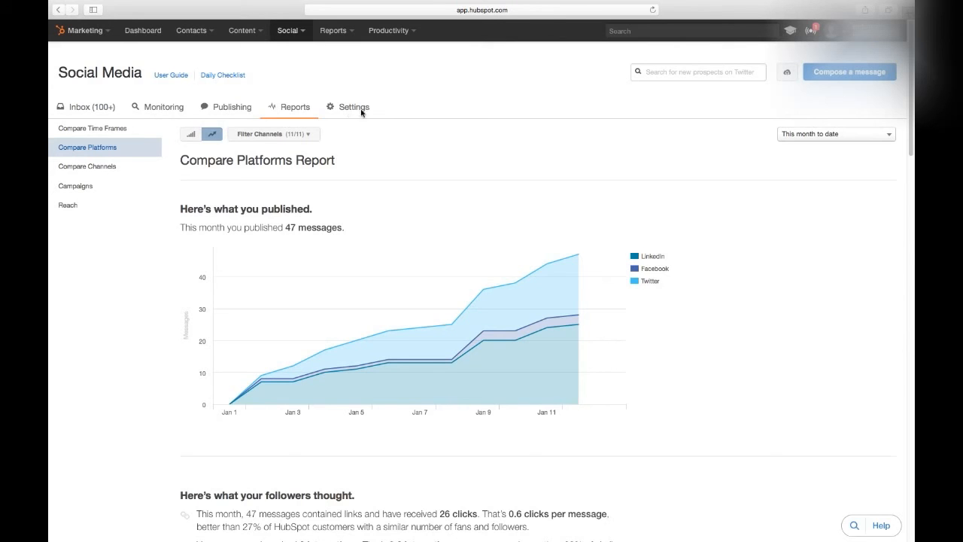
# On Monitoring, dismiss the About Me suggestion and show the Marketing Influencers stream.
pyautogui.click(158, 106)
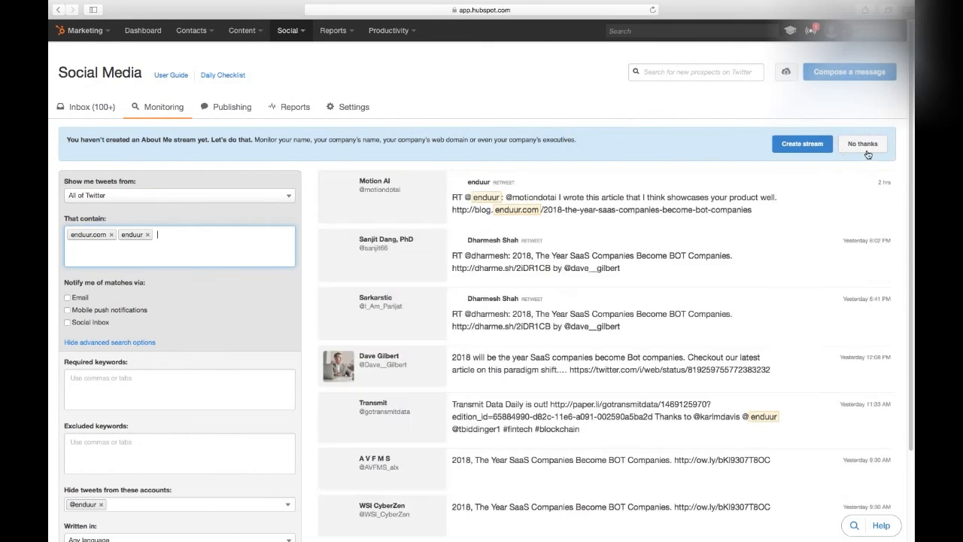
pyautogui.click(862, 143)
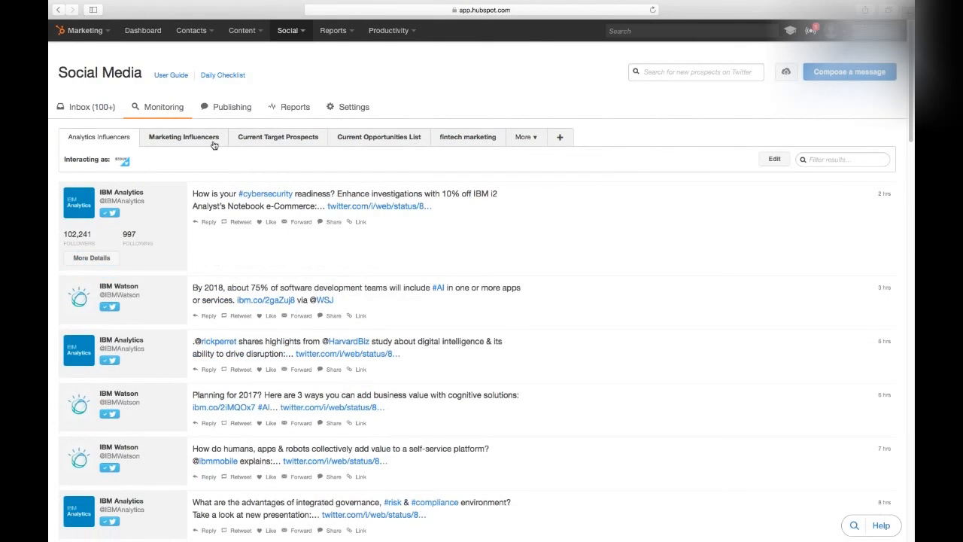
pyautogui.click(183, 137)
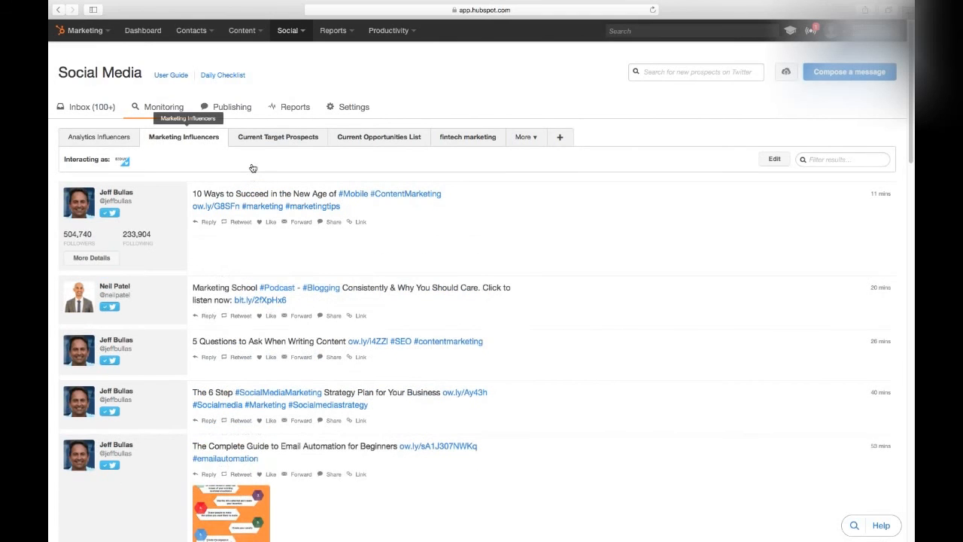
pyautogui.moveTo(571, 249)
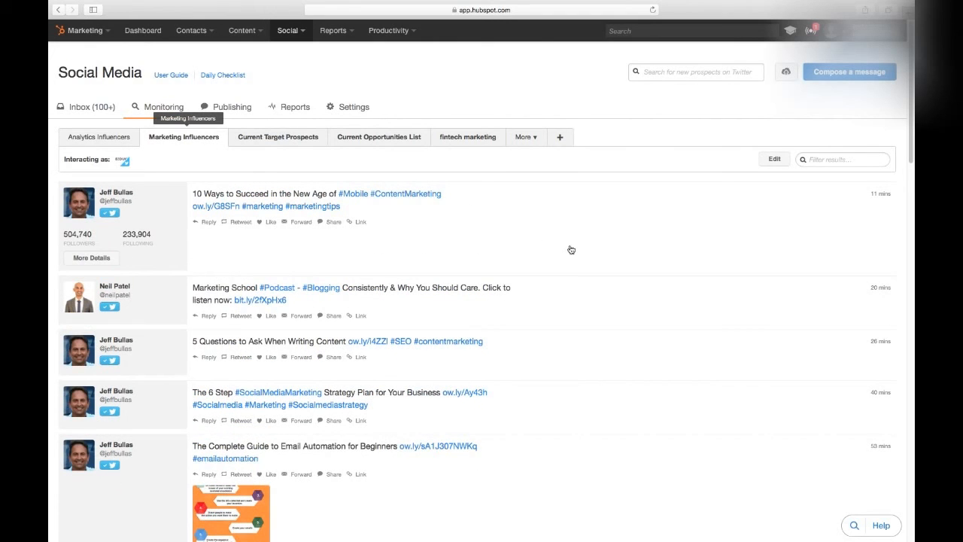
pyautogui.moveTo(562, 246)
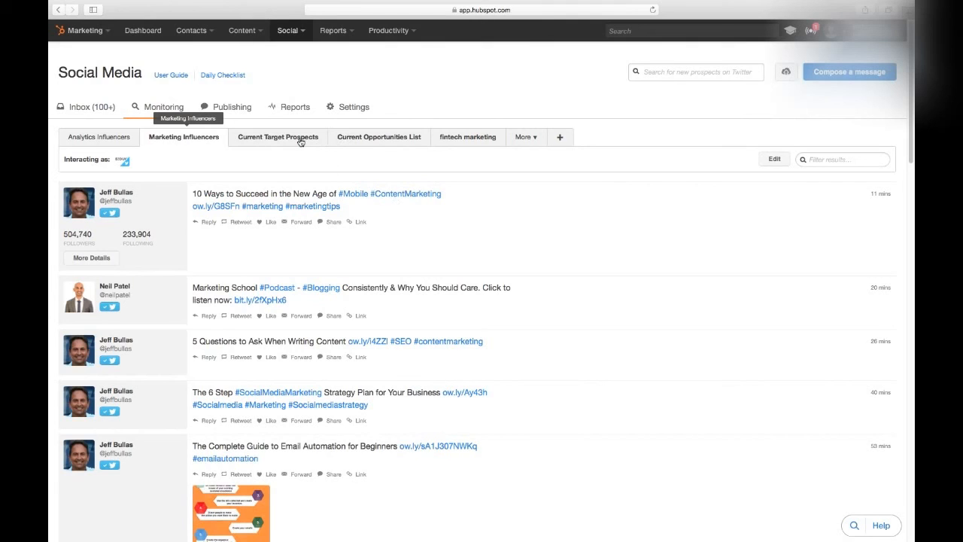
pyautogui.moveTo(323, 137)
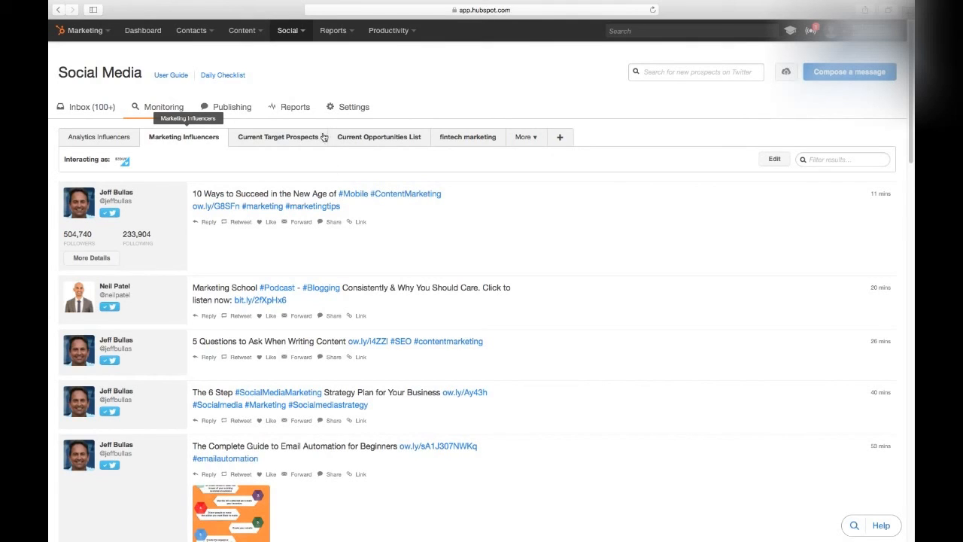
pyautogui.moveTo(109, 109)
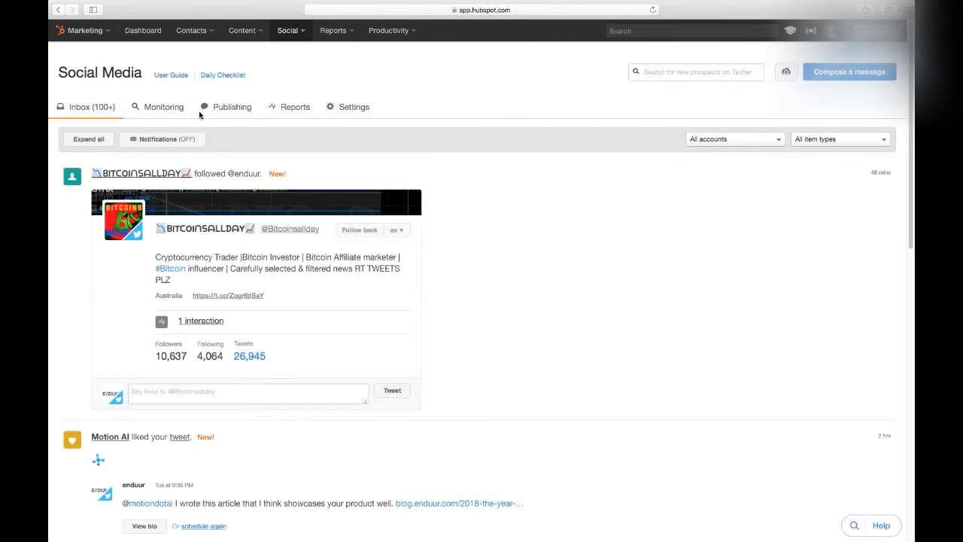
# Scroll through the social inbox, then return to the Compare Time Frames report.
pyautogui.scroll(-3)
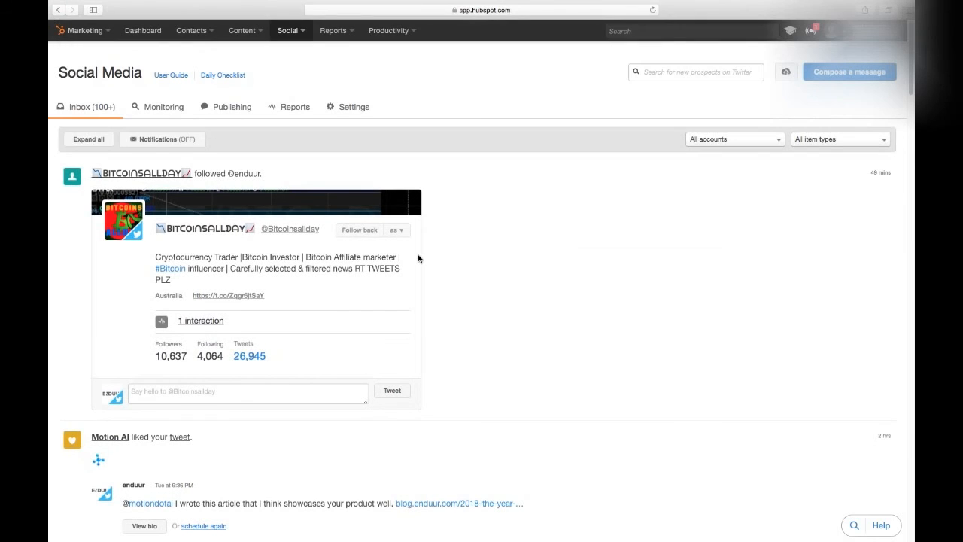
pyautogui.click(290, 30)
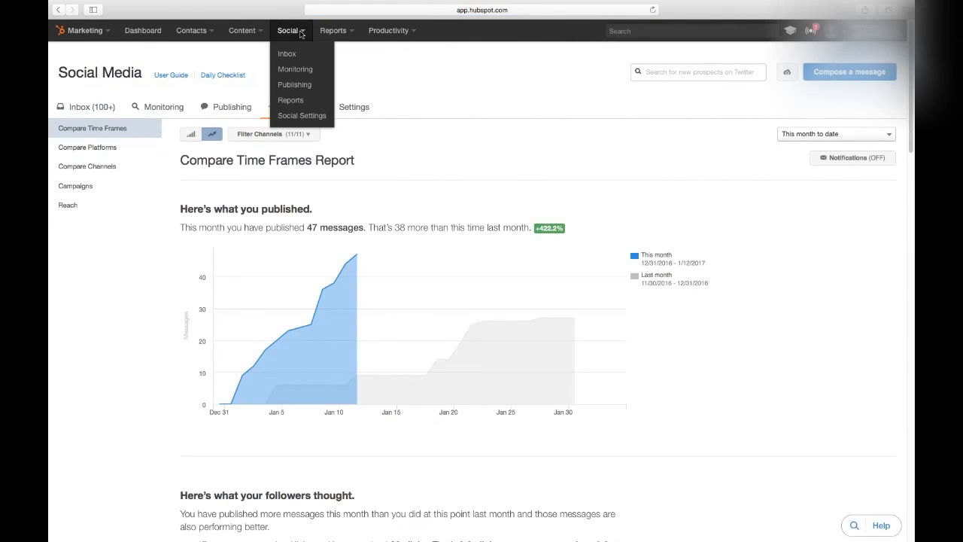
pyautogui.click(289, 106)
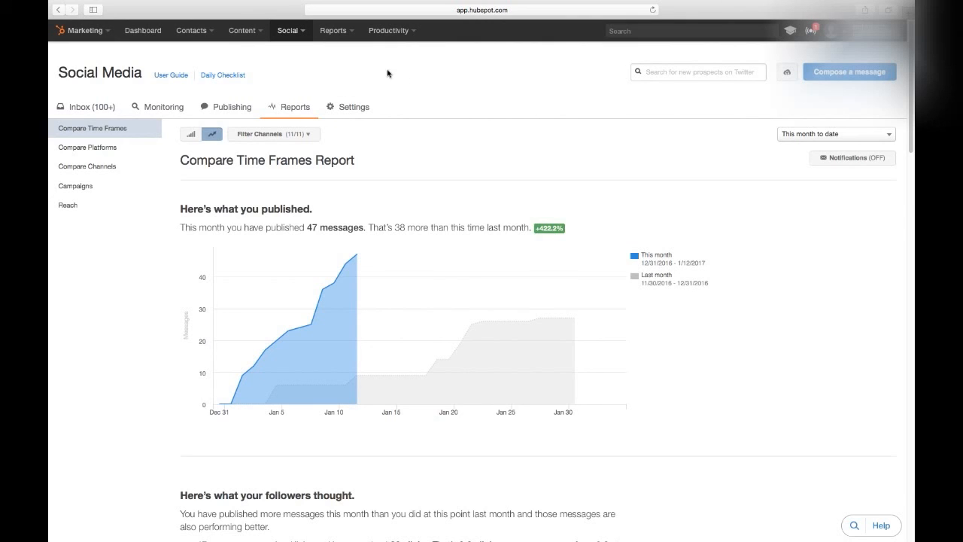
pyautogui.moveTo(471, 103)
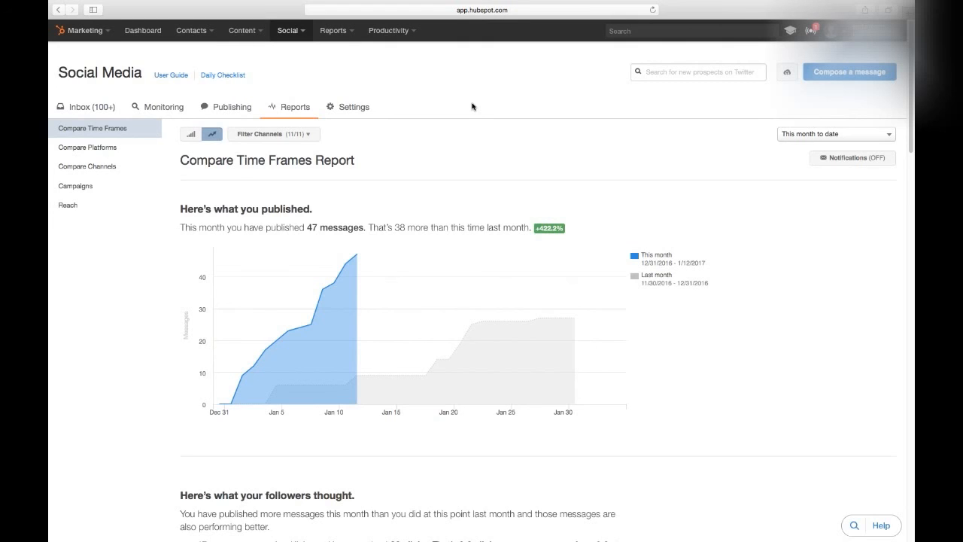
pyautogui.moveTo(392, 120)
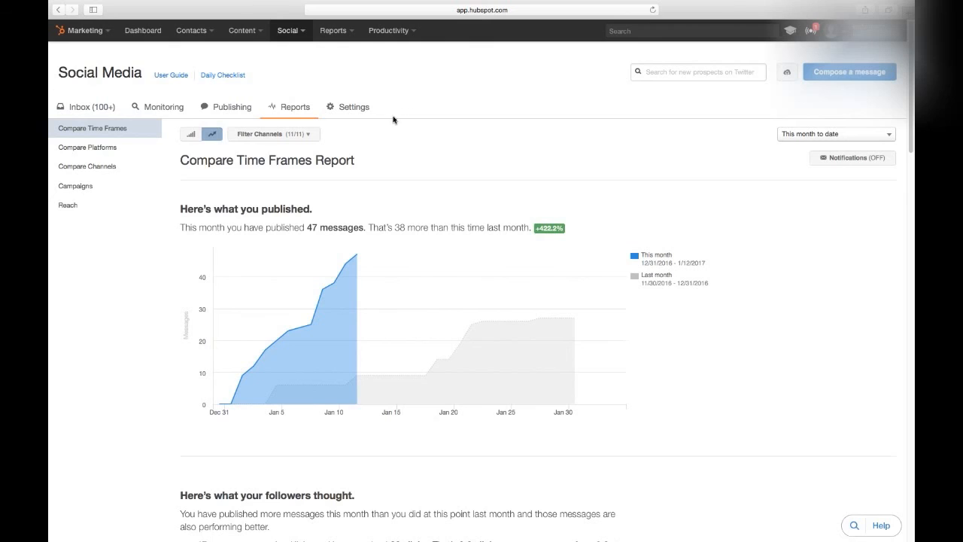
pyautogui.moveTo(433, 91)
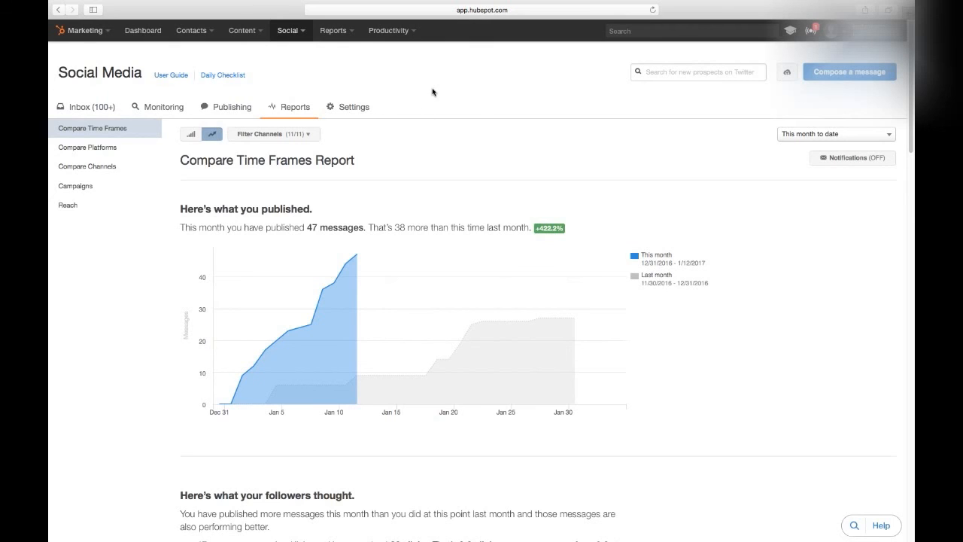
pyautogui.moveTo(439, 91)
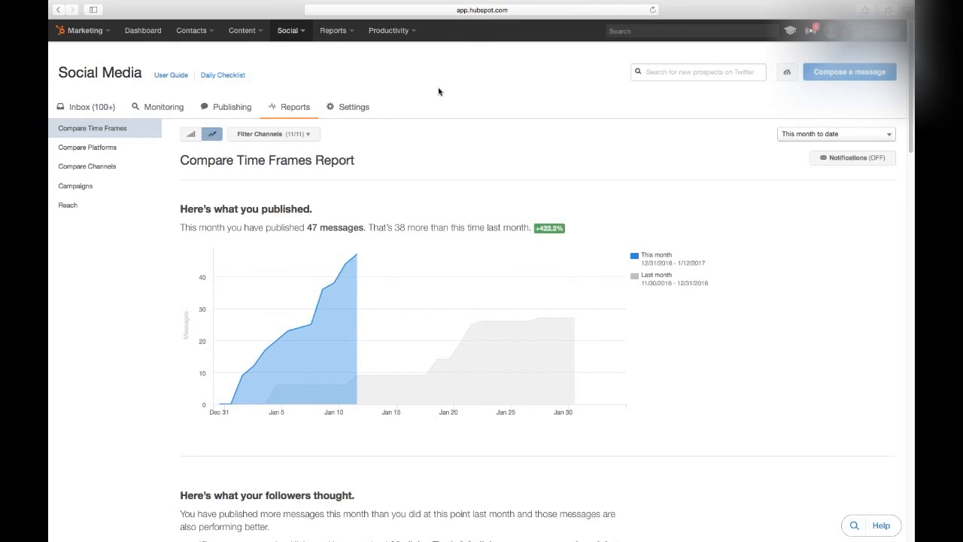